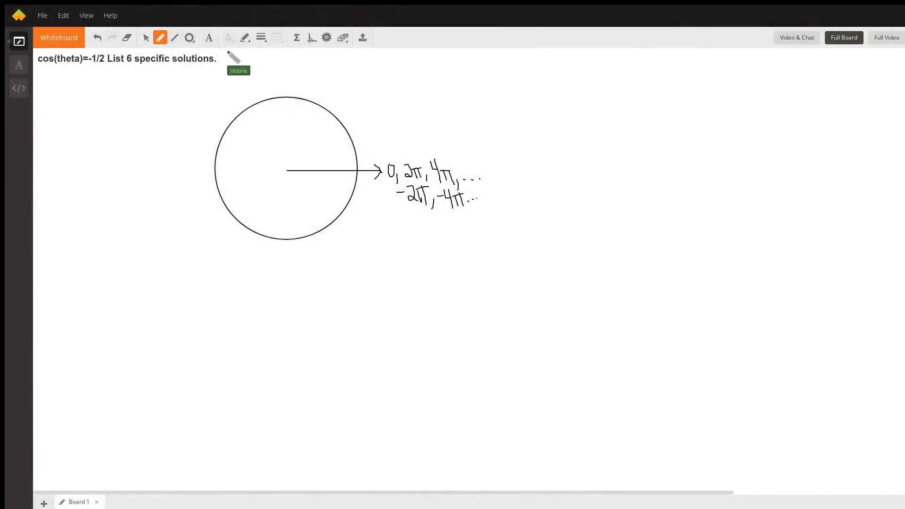
{"action": "mouse_move", "coordinate": [147, 118]}
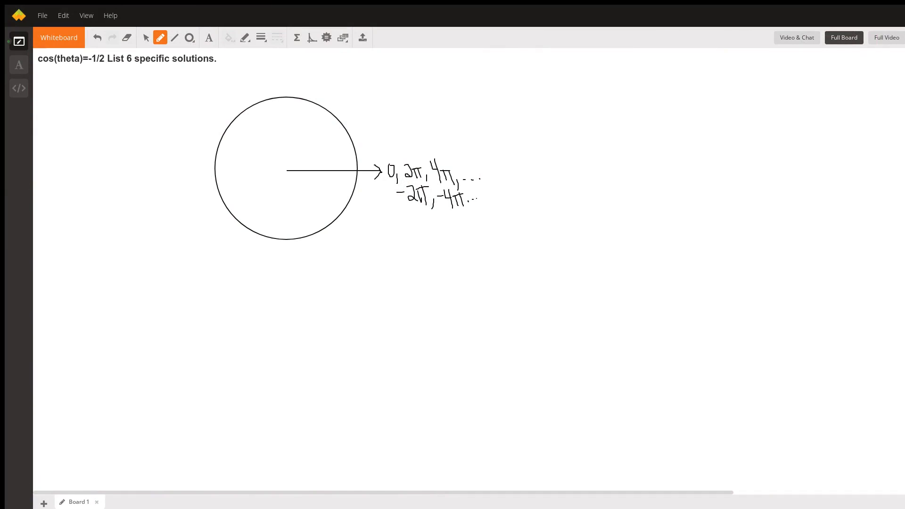
{"action": "mouse_move", "coordinate": [156, 118]}
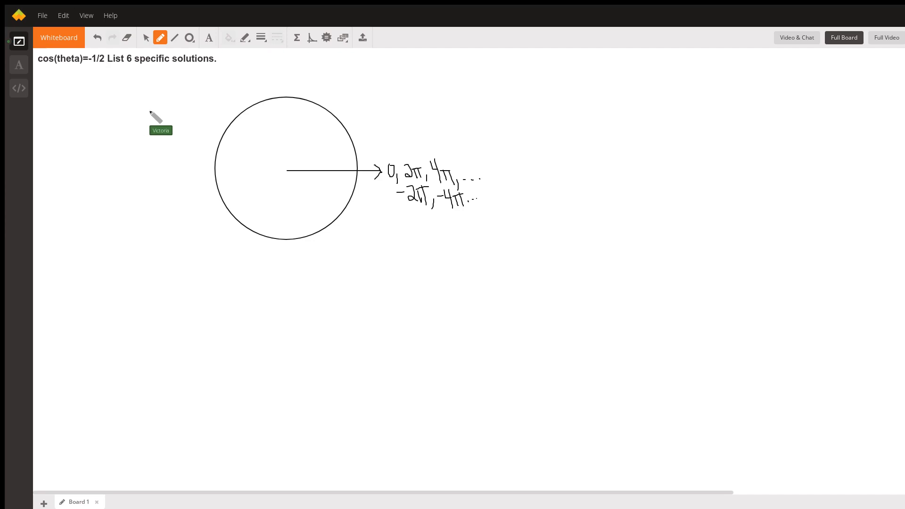
{"action": "mouse_move", "coordinate": [118, 95]}
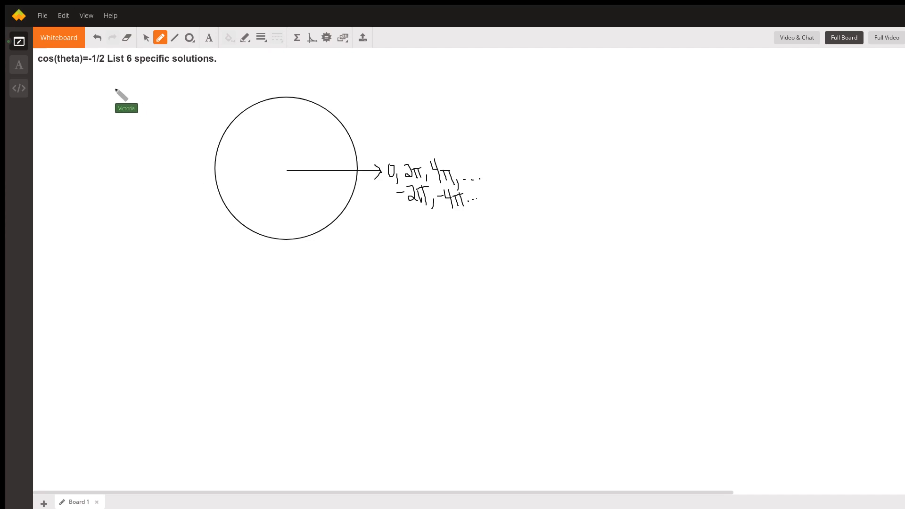
{"action": "mouse_move", "coordinate": [58, 78]}
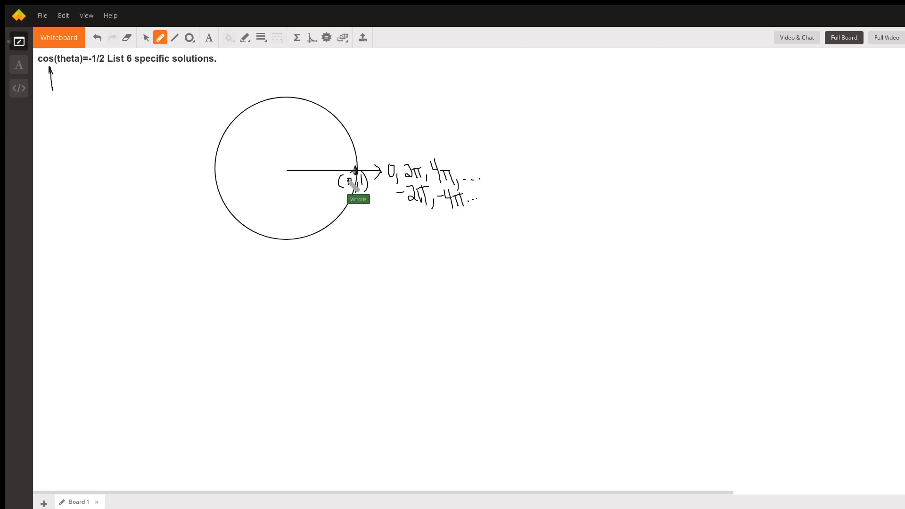
{"action": "mouse_move", "coordinate": [57, 75]}
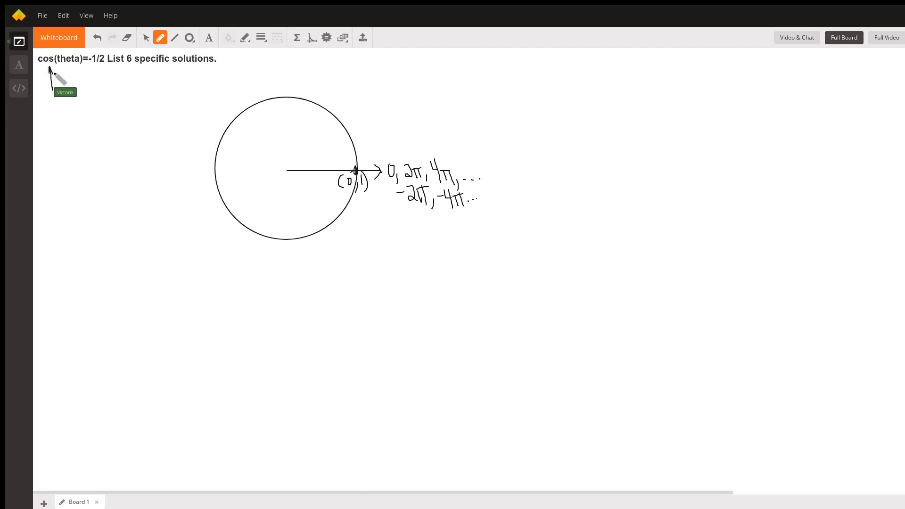
{"action": "mouse_move", "coordinate": [287, 167]}
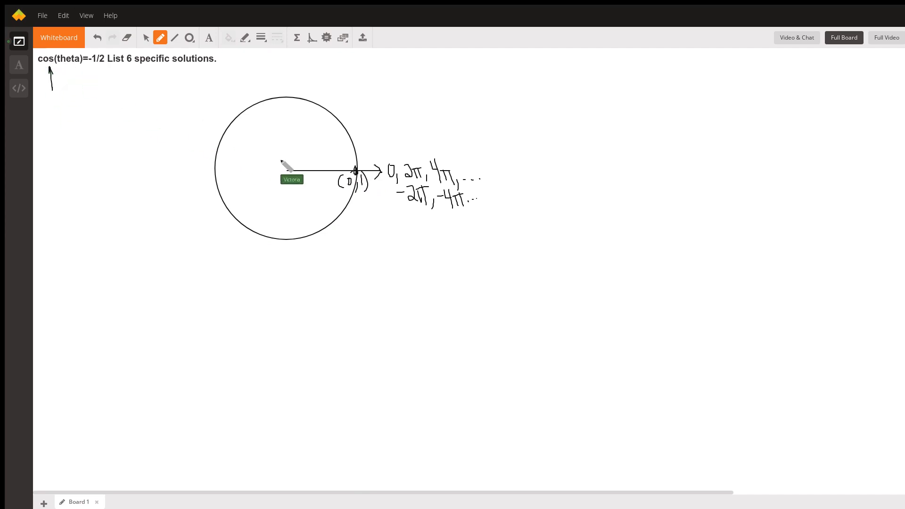
{"action": "mouse_move", "coordinate": [346, 136]}
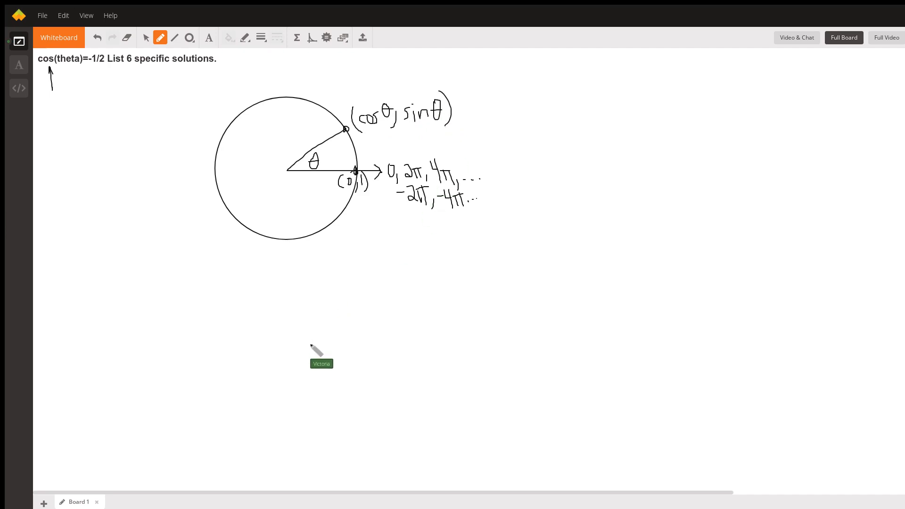
{"action": "mouse_move", "coordinate": [75, 142]}
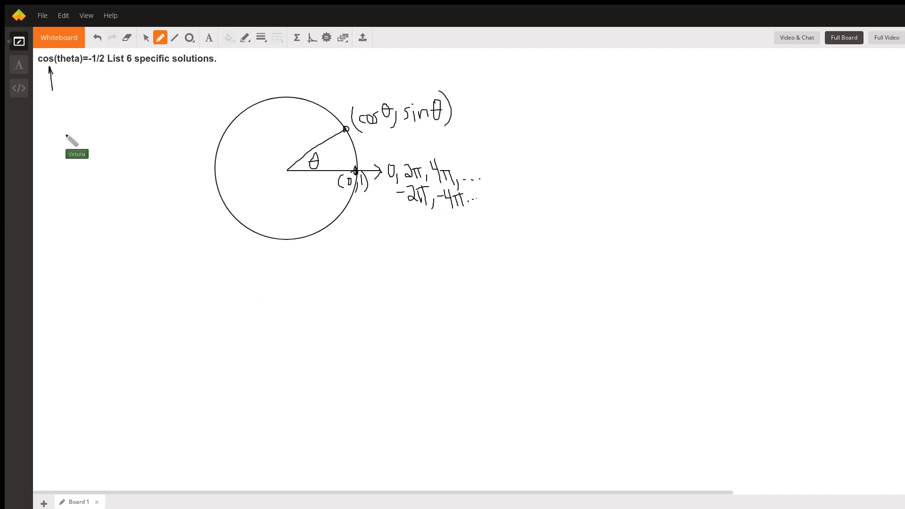
{"action": "mouse_move", "coordinate": [193, 54]}
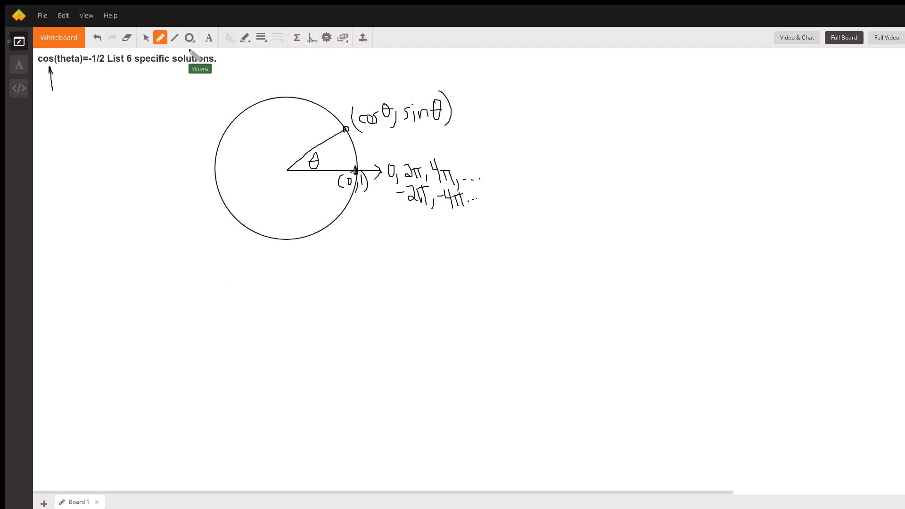
{"action": "mouse_move", "coordinate": [98, 149]}
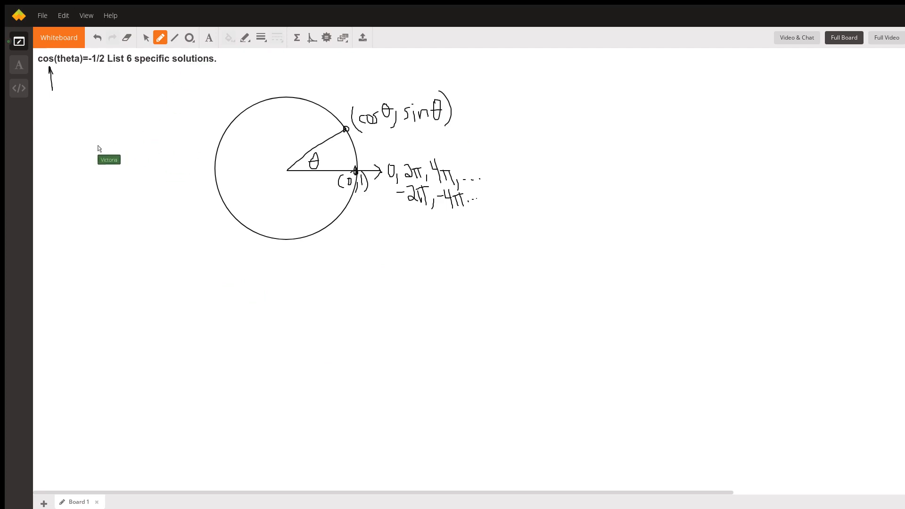
{"action": "mouse_move", "coordinate": [100, 188]}
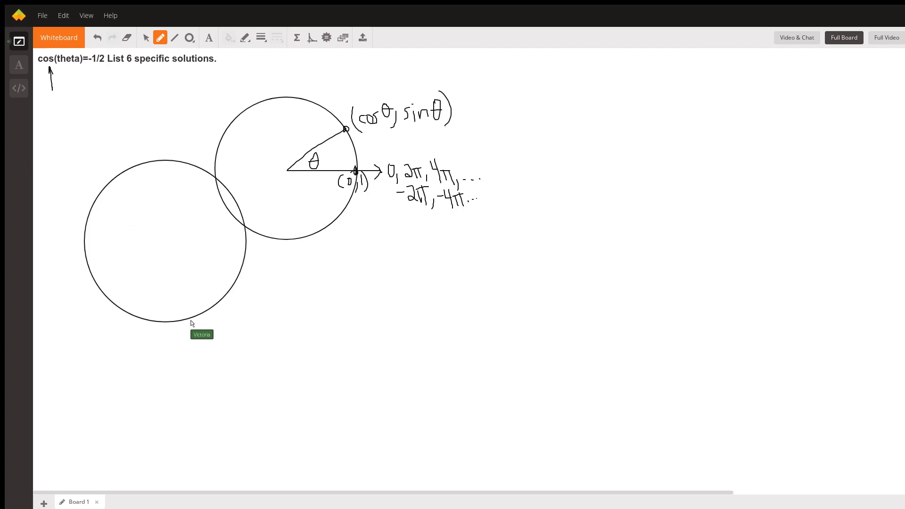
{"action": "mouse_move", "coordinate": [152, 165]}
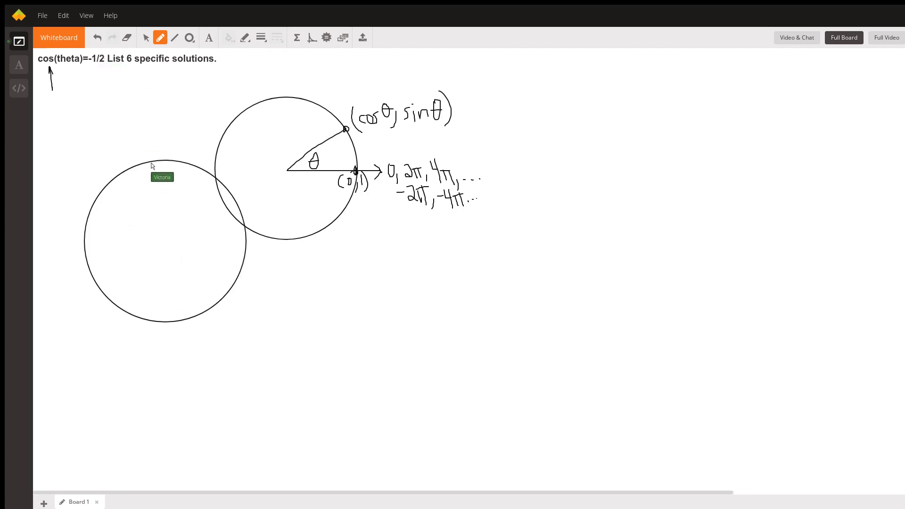
{"action": "mouse_move", "coordinate": [107, 100]}
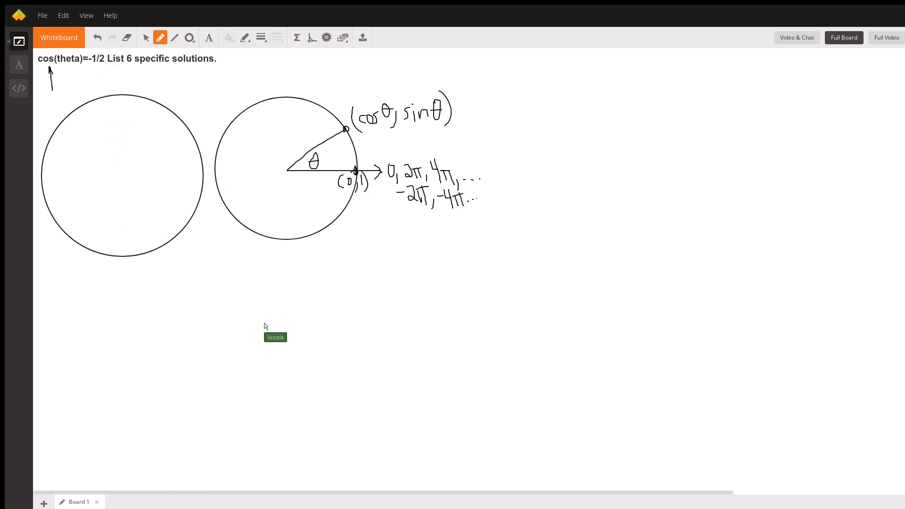
{"action": "mouse_move", "coordinate": [261, 323]}
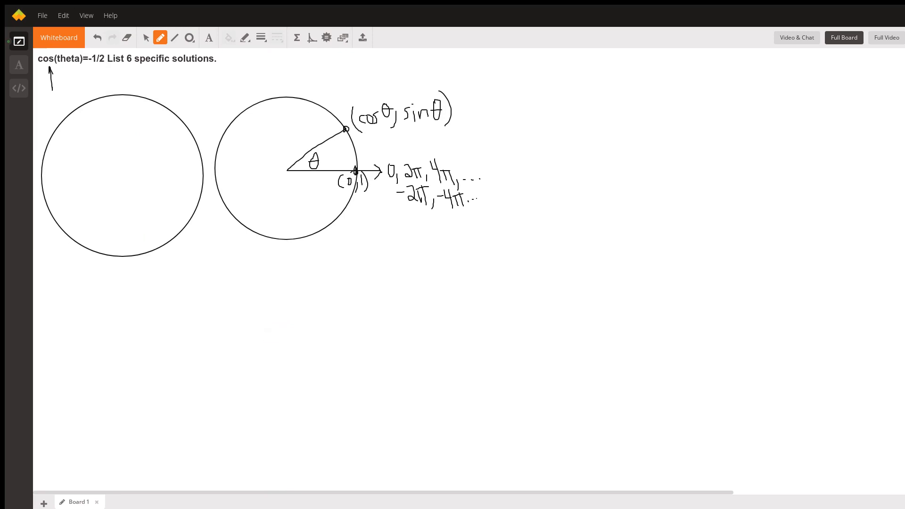
{"action": "mouse_move", "coordinate": [132, 128]}
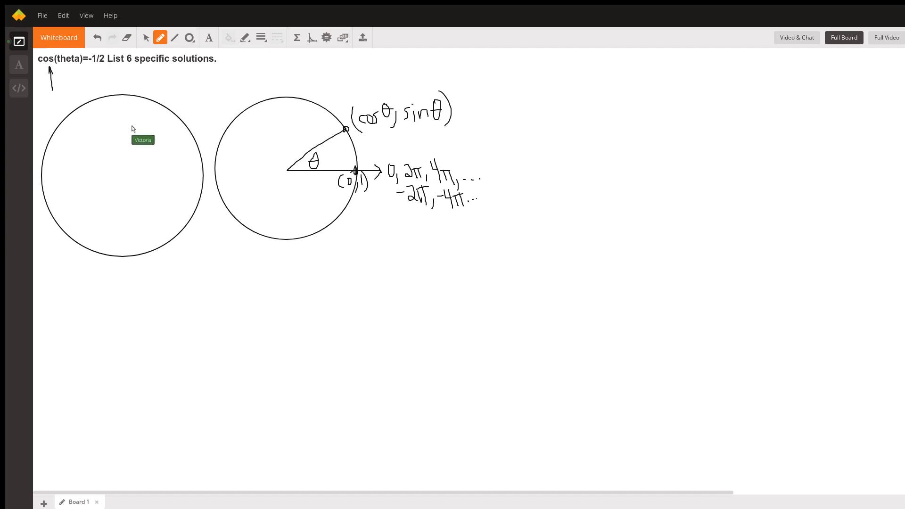
{"action": "mouse_move", "coordinate": [113, 54]}
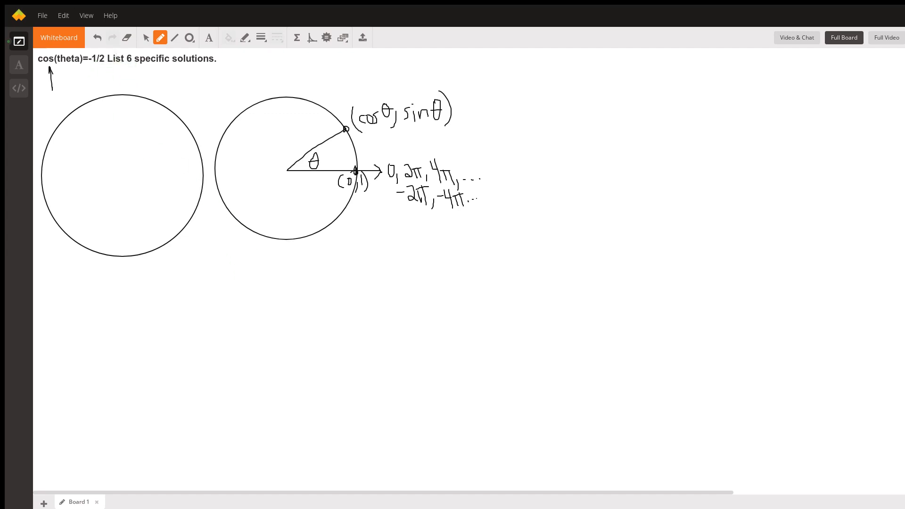
{"action": "mouse_move", "coordinate": [131, 162]}
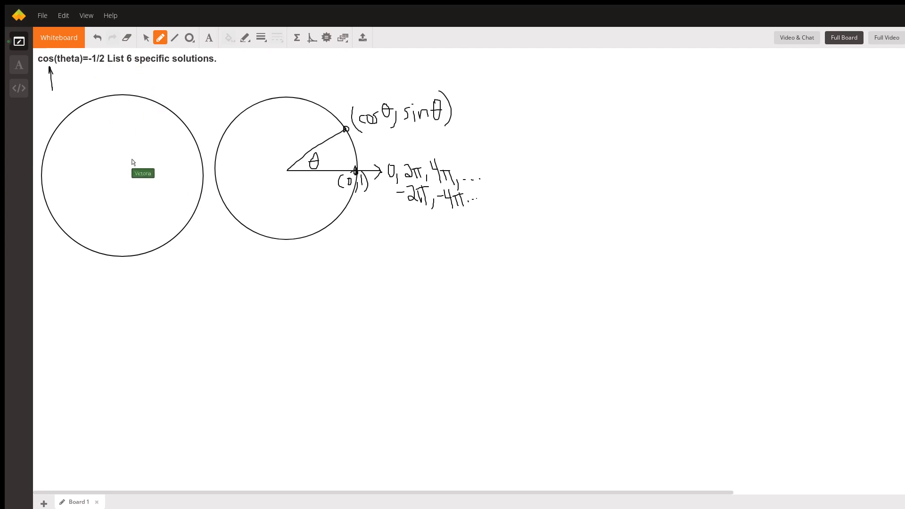
{"action": "mouse_move", "coordinate": [187, 52]}
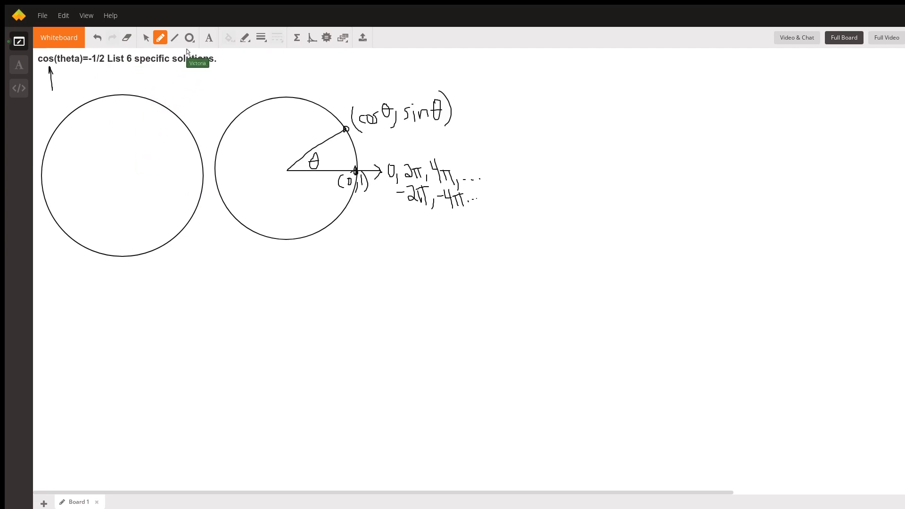
{"action": "mouse_move", "coordinate": [119, 179]}
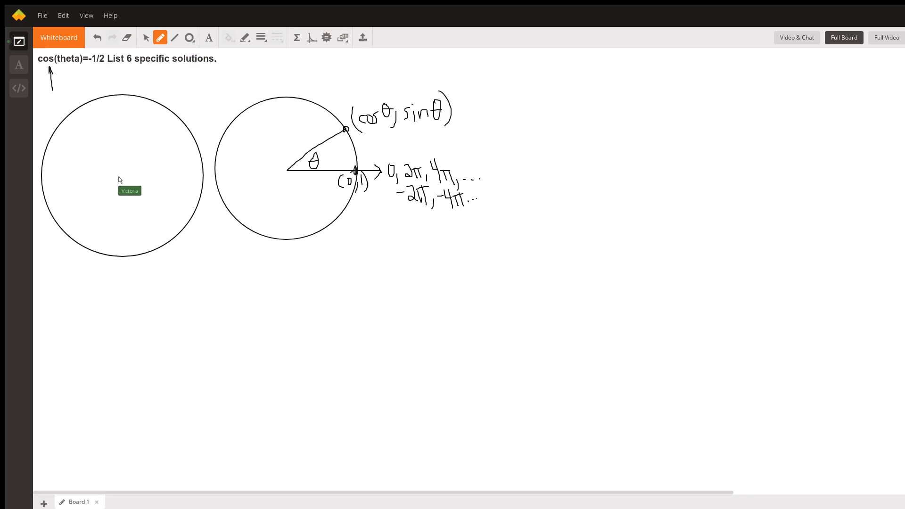
Draw a blue horizontal radius in the left circle and write ½ above it.
{"action": "left_click_drag", "start_coordinate": [119, 175], "coordinate": [210, 175]}
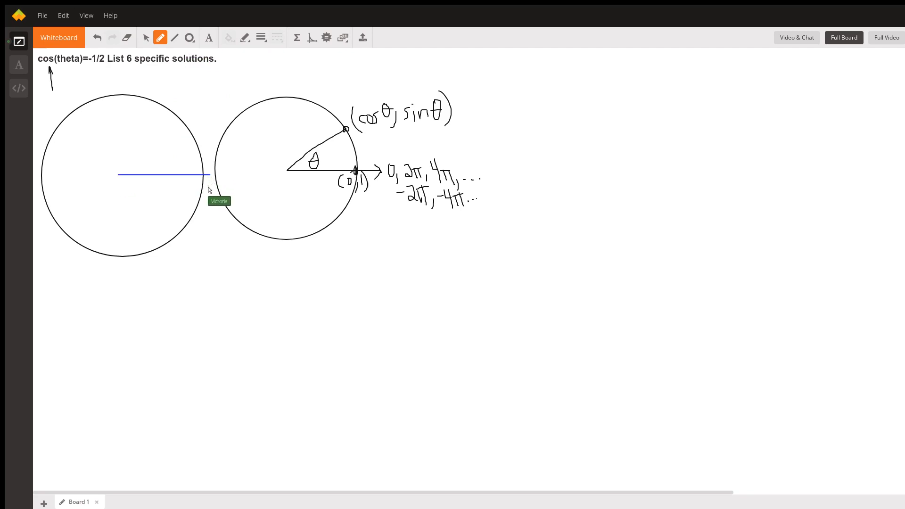
{"action": "mouse_move", "coordinate": [120, 62]}
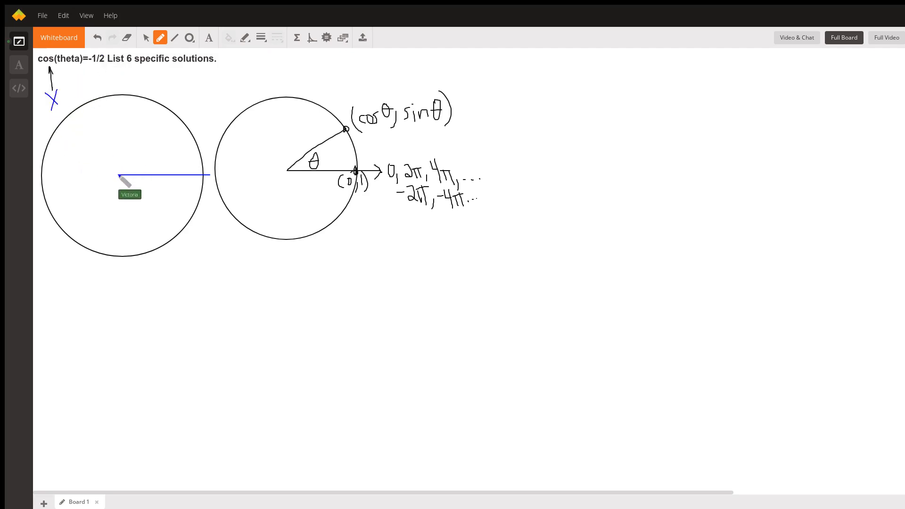
{"action": "mouse_move", "coordinate": [170, 115]}
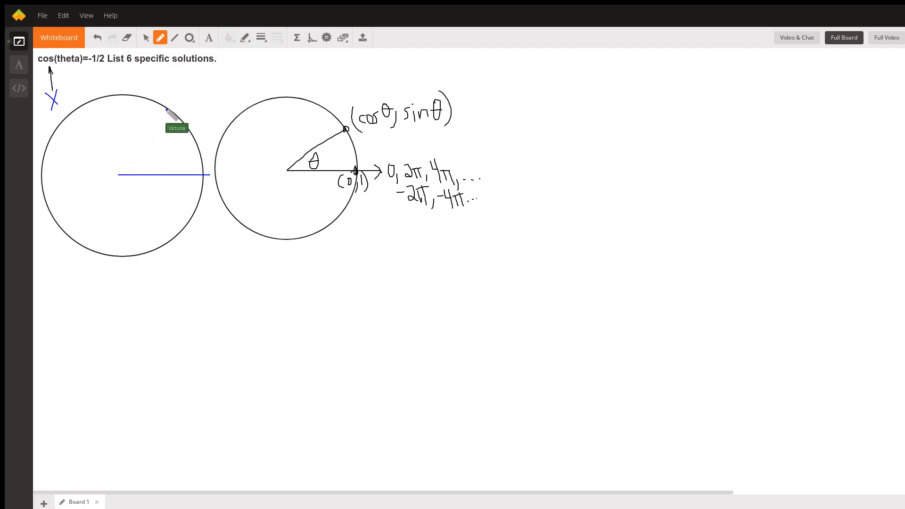
{"action": "mouse_move", "coordinate": [170, 116]}
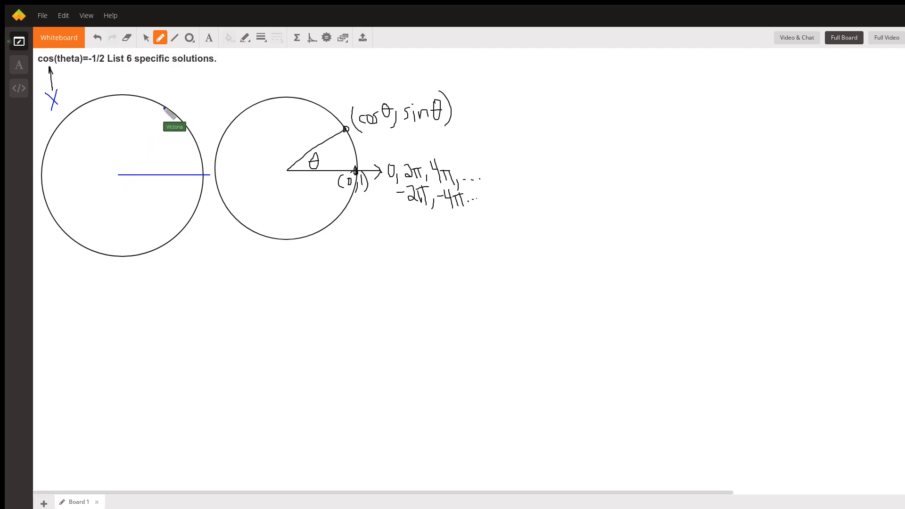
{"action": "mouse_move", "coordinate": [107, 69]}
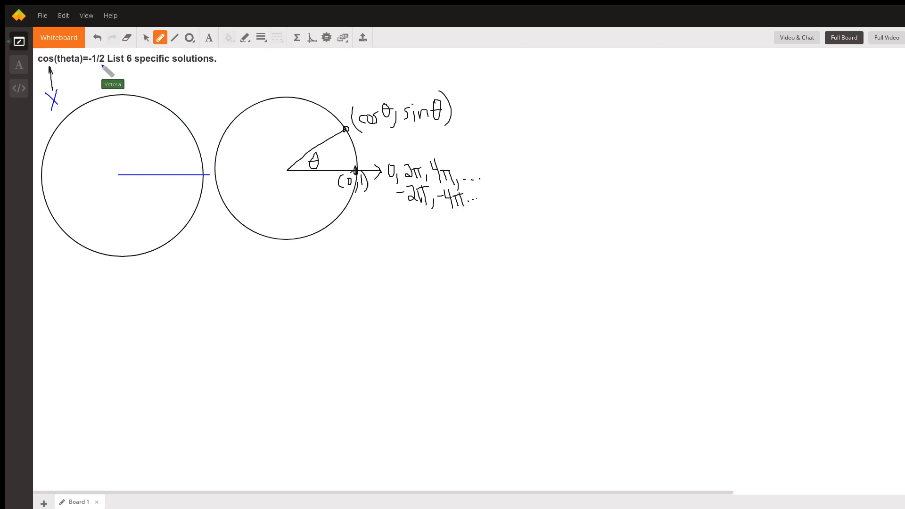
{"action": "mouse_move", "coordinate": [78, 78]}
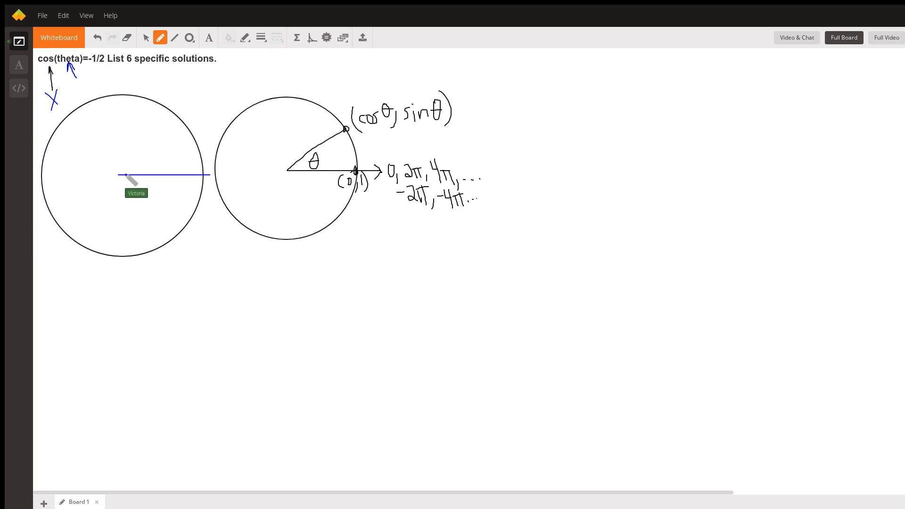
{"action": "mouse_move", "coordinate": [144, 180]}
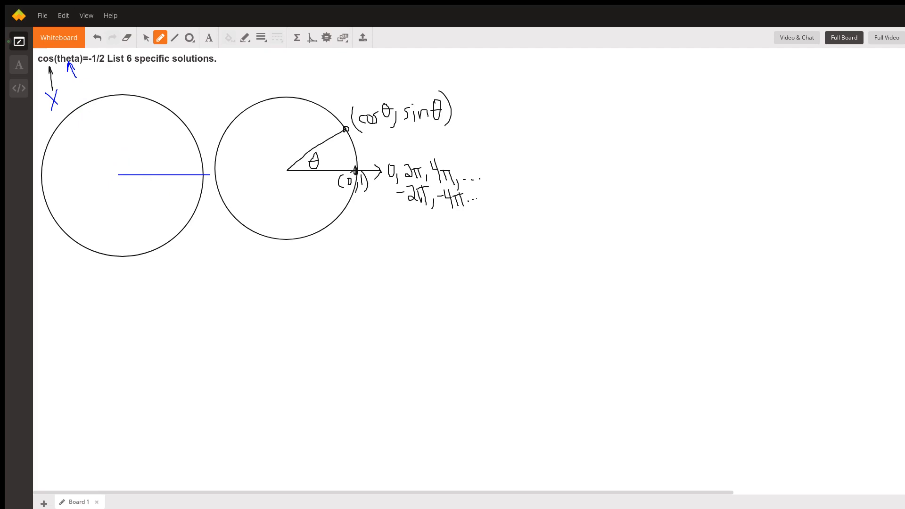
{"action": "mouse_move", "coordinate": [131, 97]}
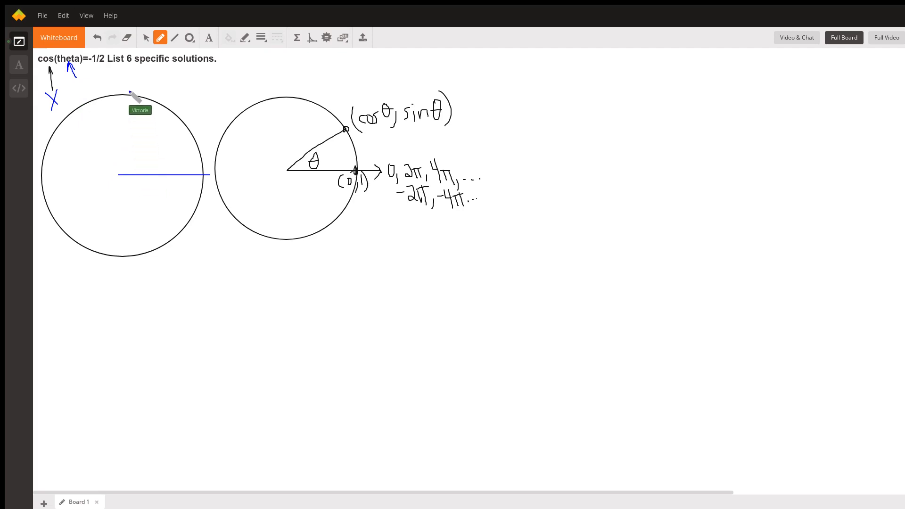
{"action": "mouse_move", "coordinate": [133, 126]}
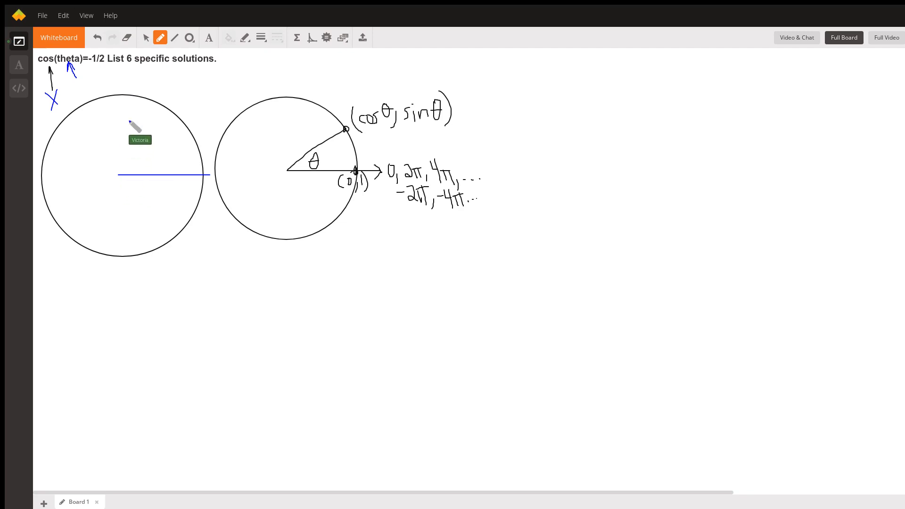
{"action": "mouse_move", "coordinate": [138, 115]}
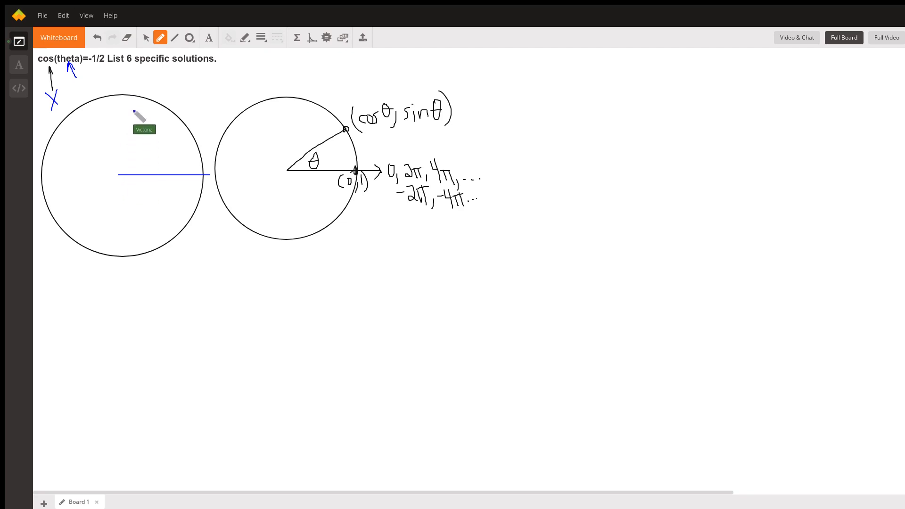
{"action": "mouse_move", "coordinate": [140, 110]}
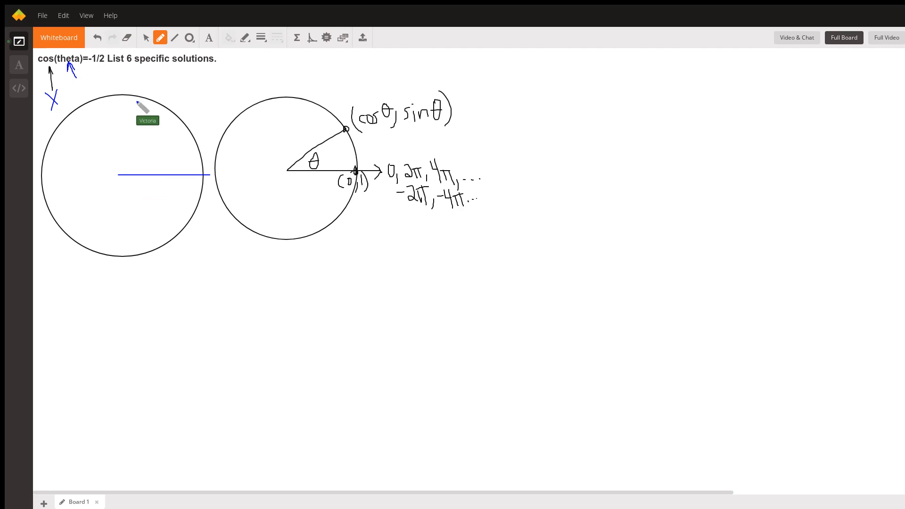
{"action": "mouse_move", "coordinate": [153, 87]}
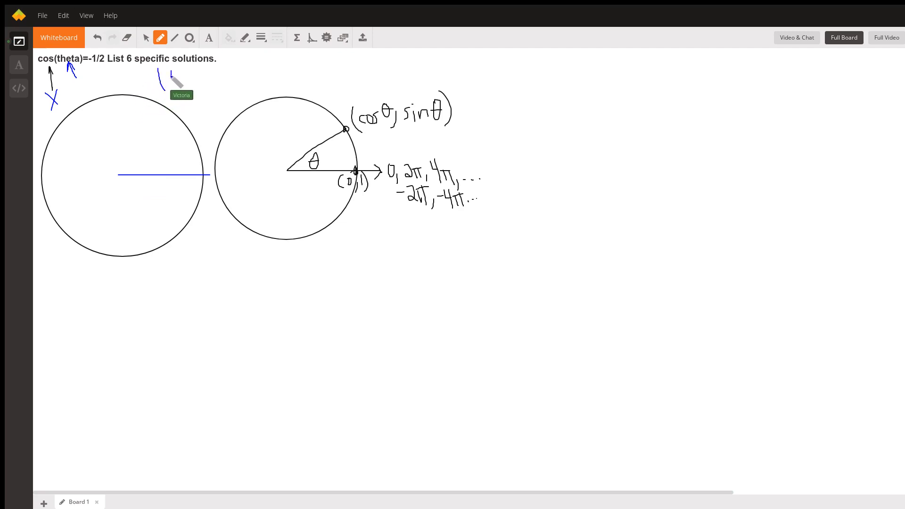
{"action": "left_click_drag", "start_coordinate": [167, 72], "coordinate": [179, 87]}
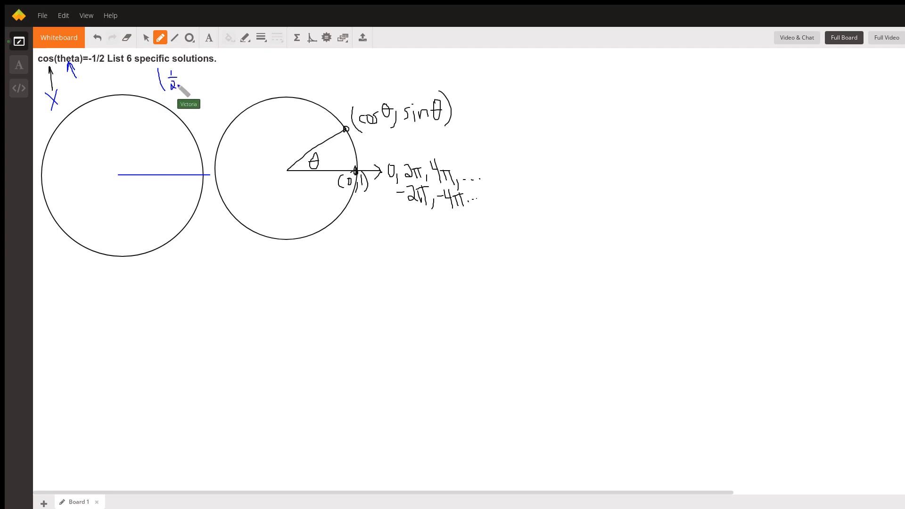
Write √3/2 to complete the point and draw a blue radius toward the upper left.
{"action": "left_click_drag", "start_coordinate": [185, 80], "coordinate": [202, 69]}
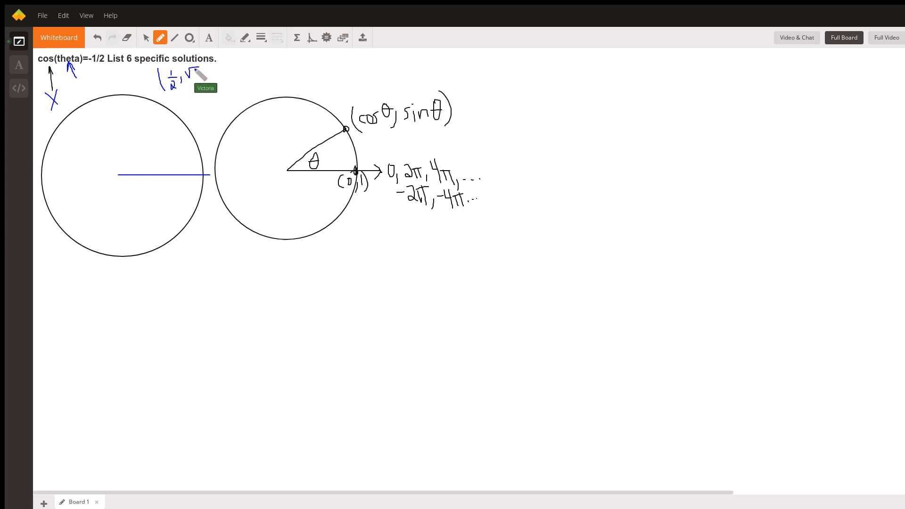
{"action": "left_click_drag", "start_coordinate": [196, 75], "coordinate": [203, 80]}
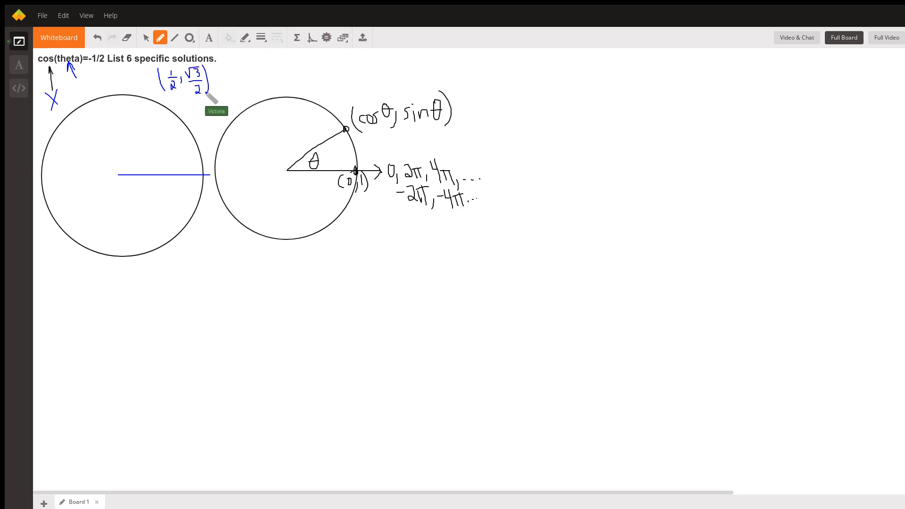
{"action": "mouse_move", "coordinate": [123, 175]}
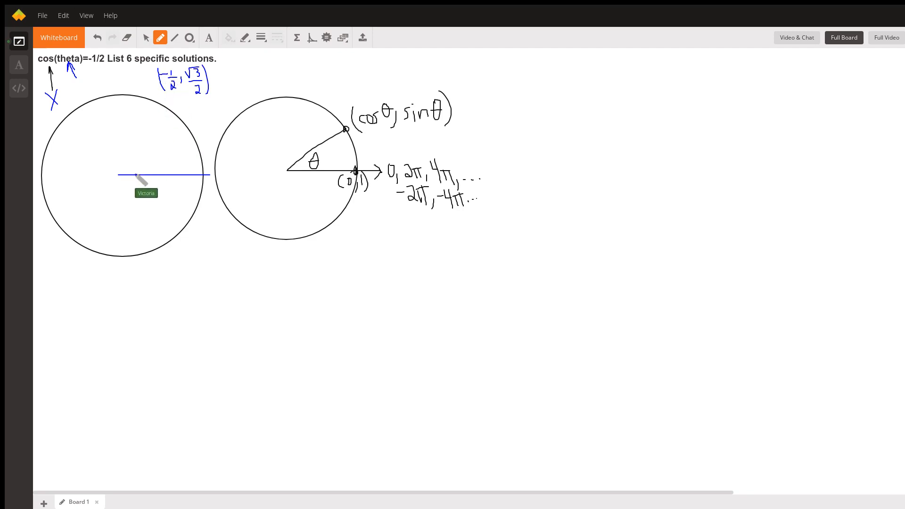
{"action": "mouse_move", "coordinate": [123, 176]}
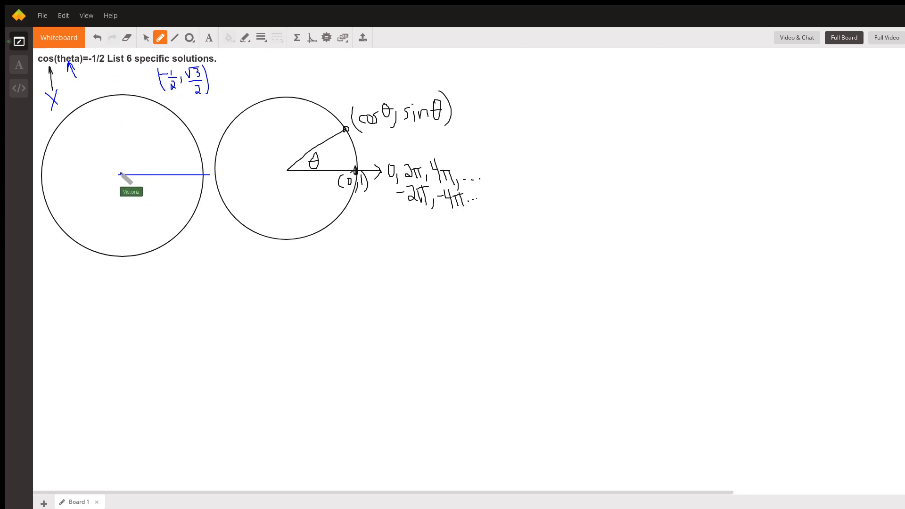
{"action": "mouse_move", "coordinate": [95, 121]}
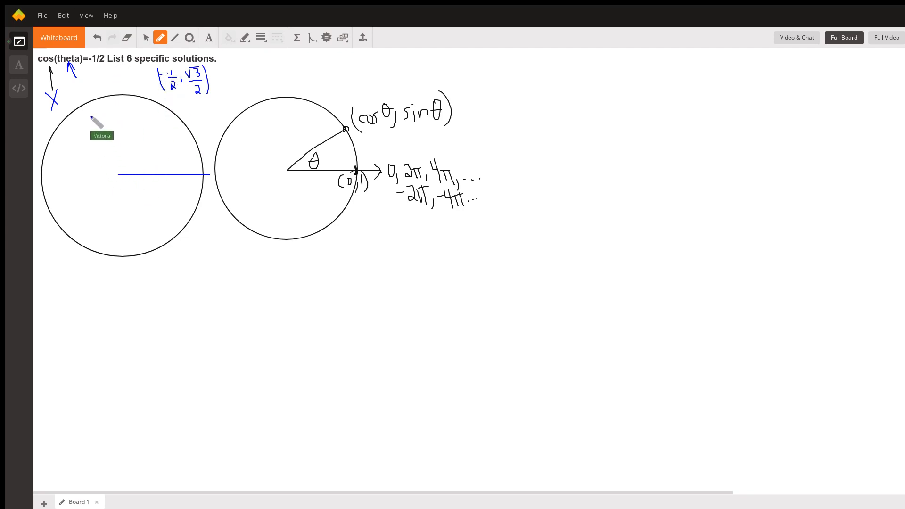
{"action": "mouse_move", "coordinate": [84, 98]}
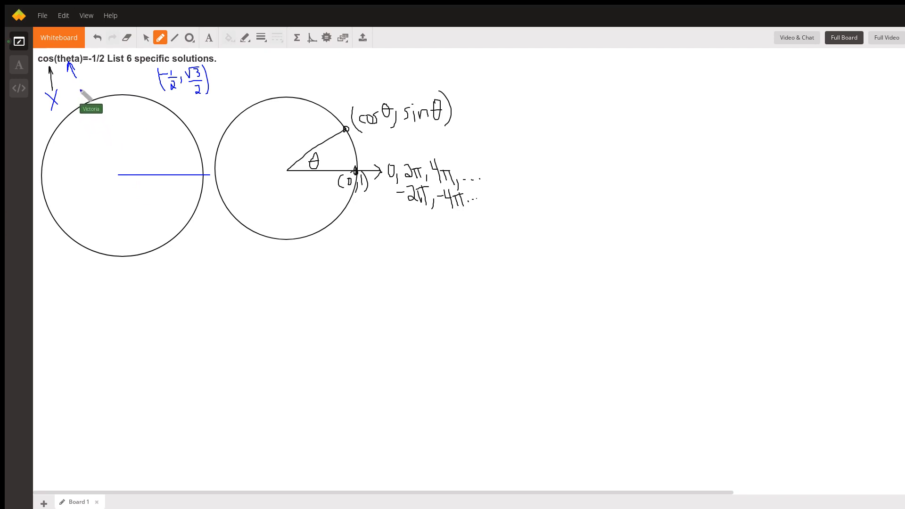
{"action": "left_click_drag", "start_coordinate": [119, 174], "coordinate": [80, 90]}
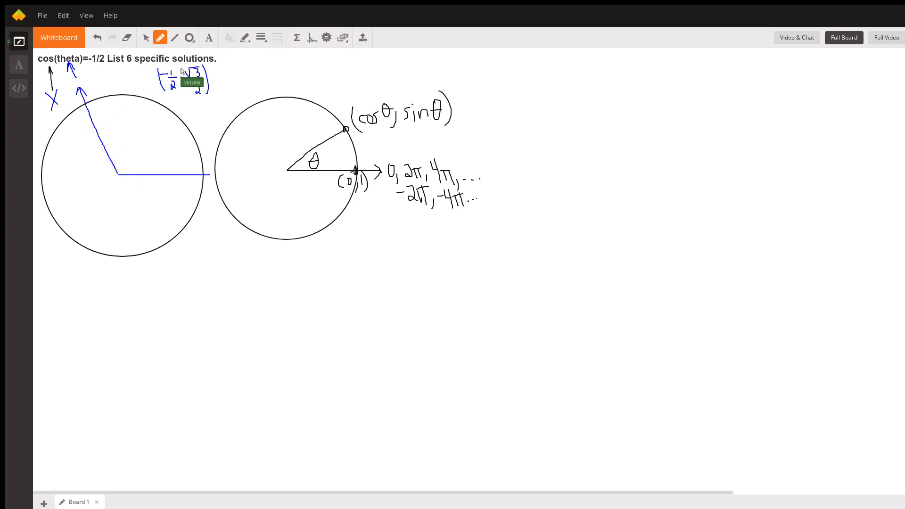
{"action": "mouse_move", "coordinate": [159, 91]}
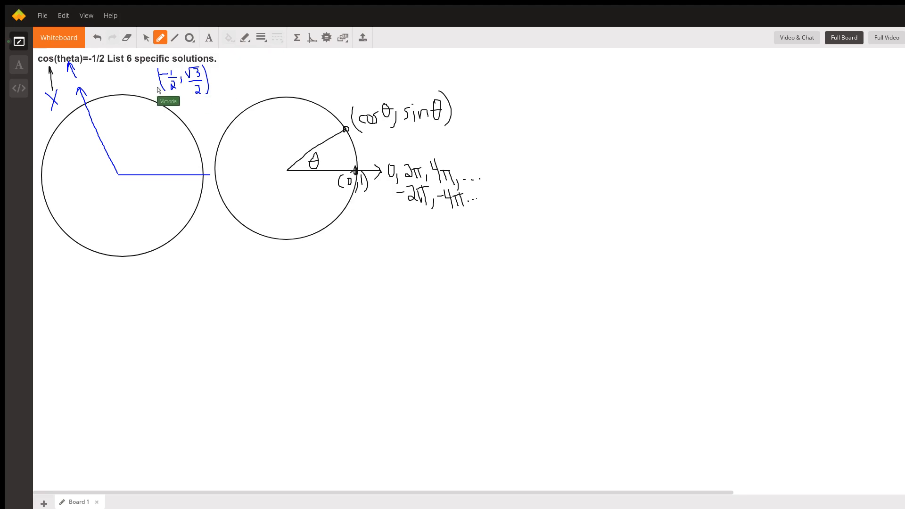
{"action": "mouse_move", "coordinate": [128, 309]}
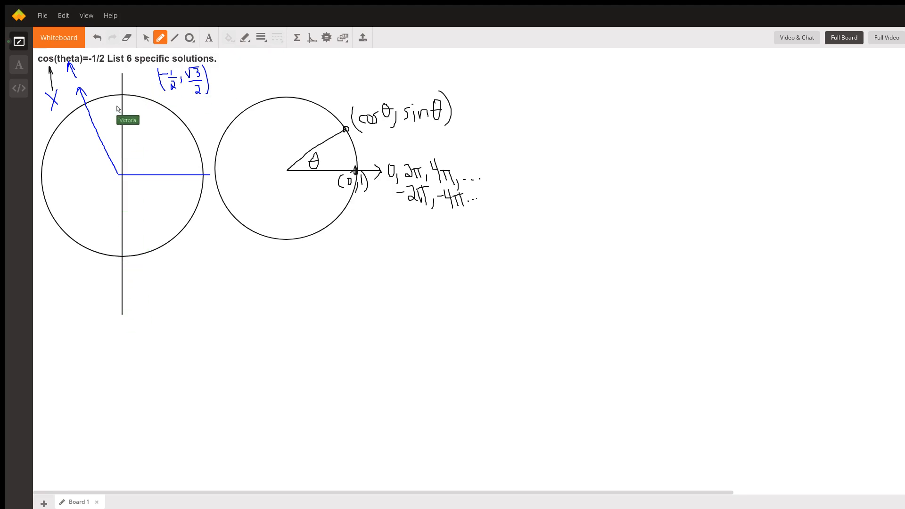
{"action": "mouse_move", "coordinate": [120, 88]}
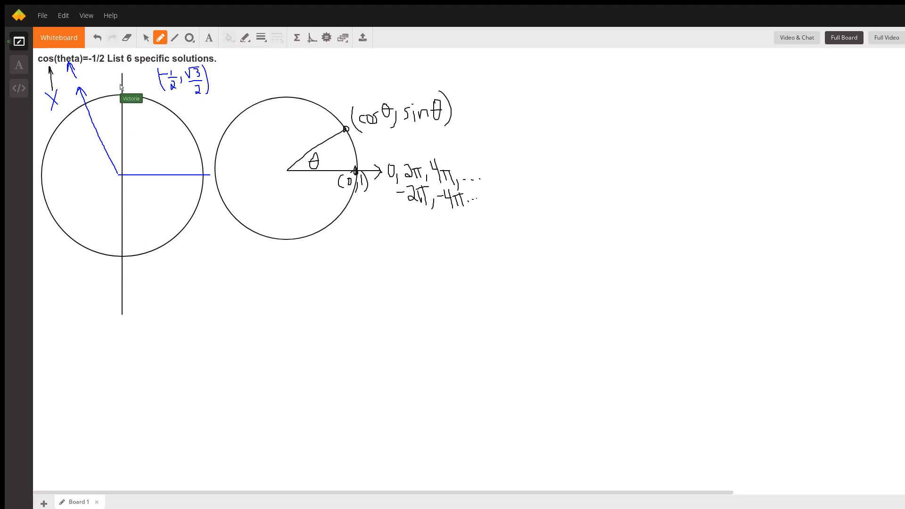
{"action": "mouse_move", "coordinate": [108, 84]}
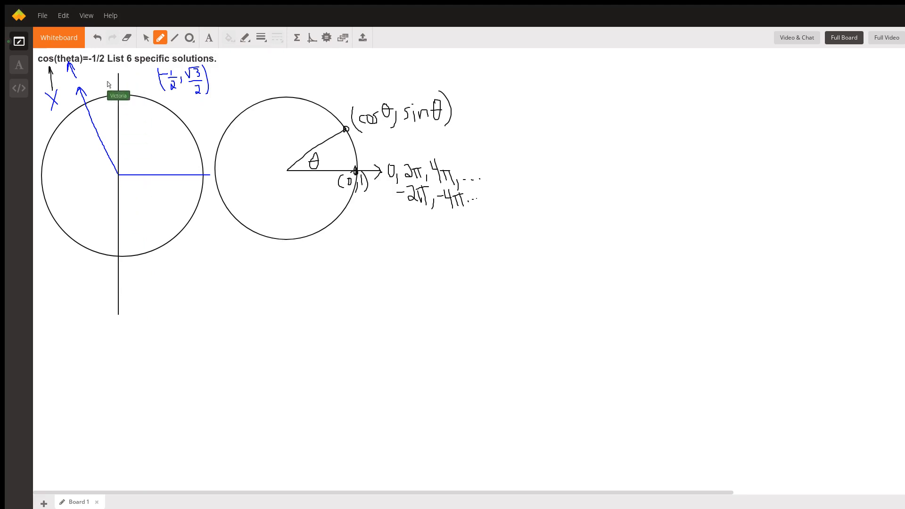
{"action": "mouse_move", "coordinate": [90, 110]}
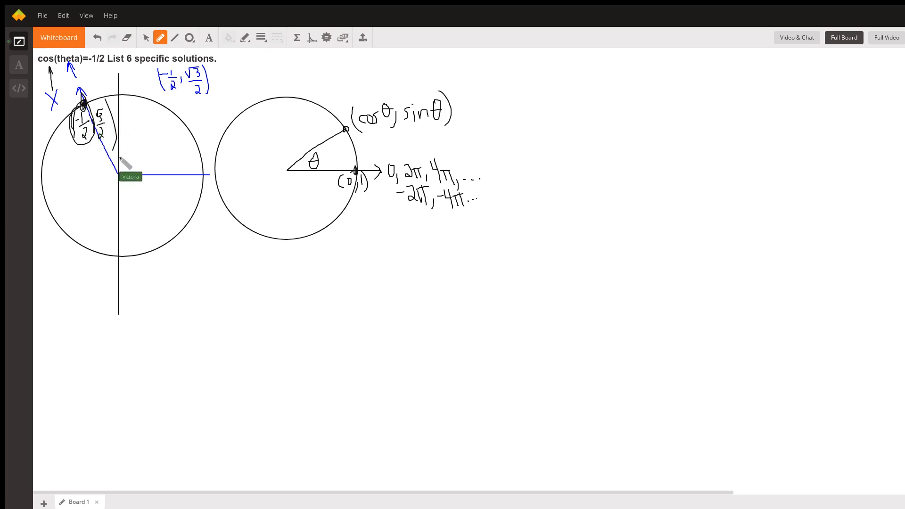
{"action": "mouse_move", "coordinate": [118, 182]}
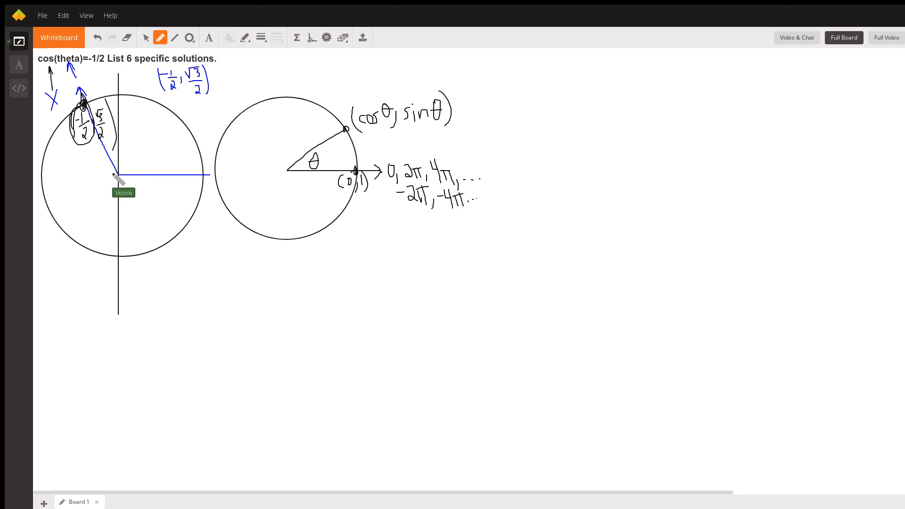
{"action": "mouse_move", "coordinate": [121, 173]}
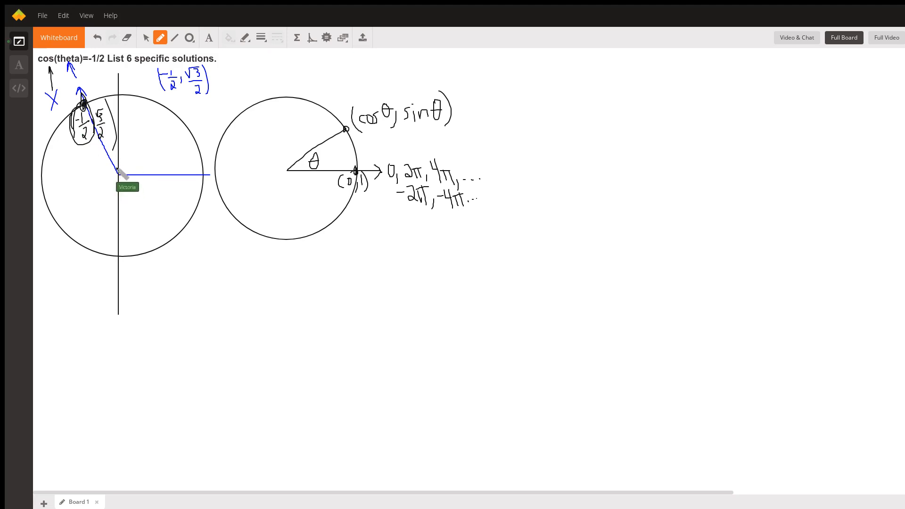
{"action": "mouse_move", "coordinate": [81, 95]}
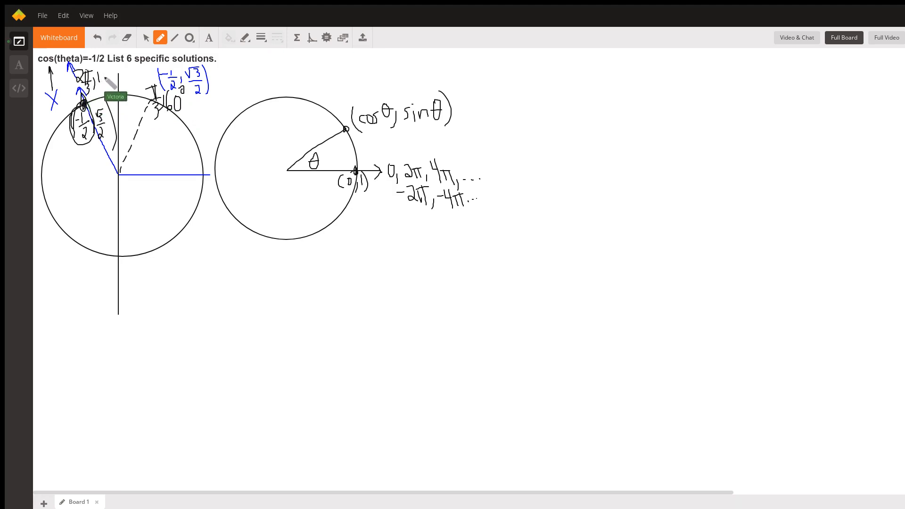
Write 120° beside the 2π/3 label on the upper-left blue radius.
{"action": "left_click_drag", "start_coordinate": [95, 81], "coordinate": [124, 74]}
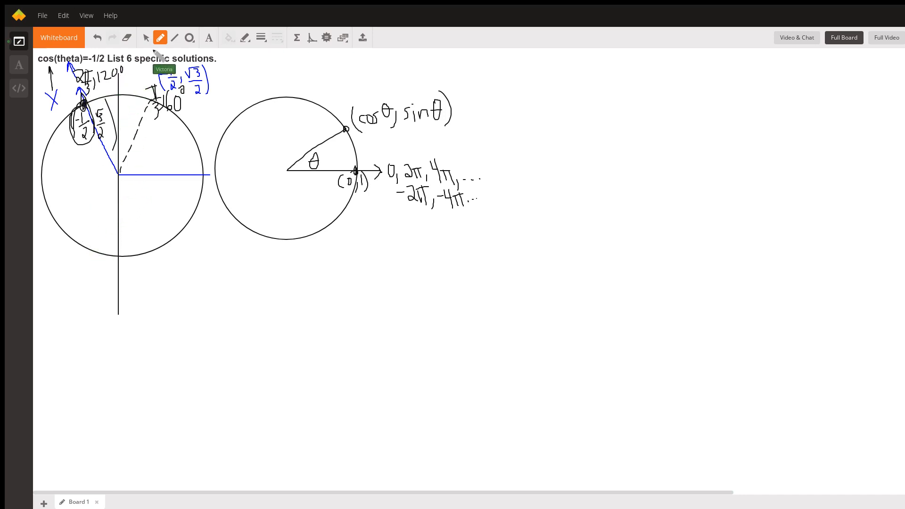
{"action": "mouse_move", "coordinate": [120, 180]}
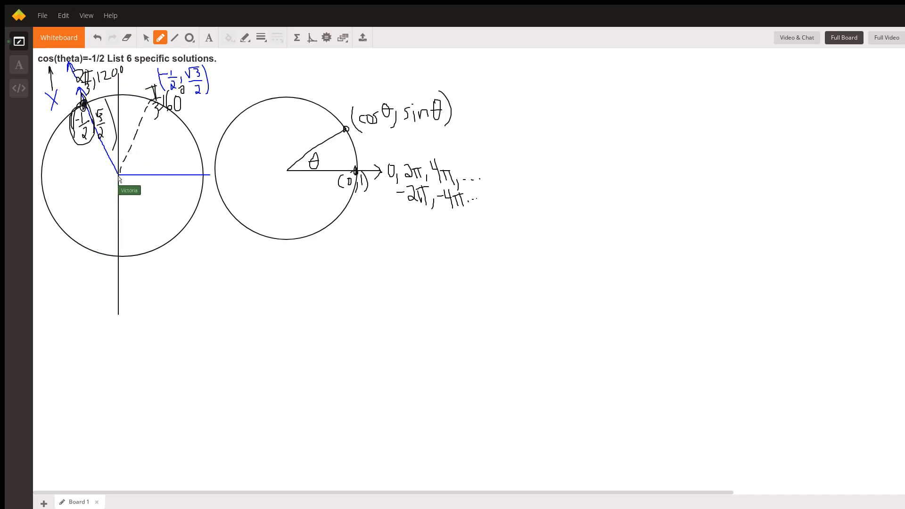
{"action": "mouse_move", "coordinate": [44, 151]}
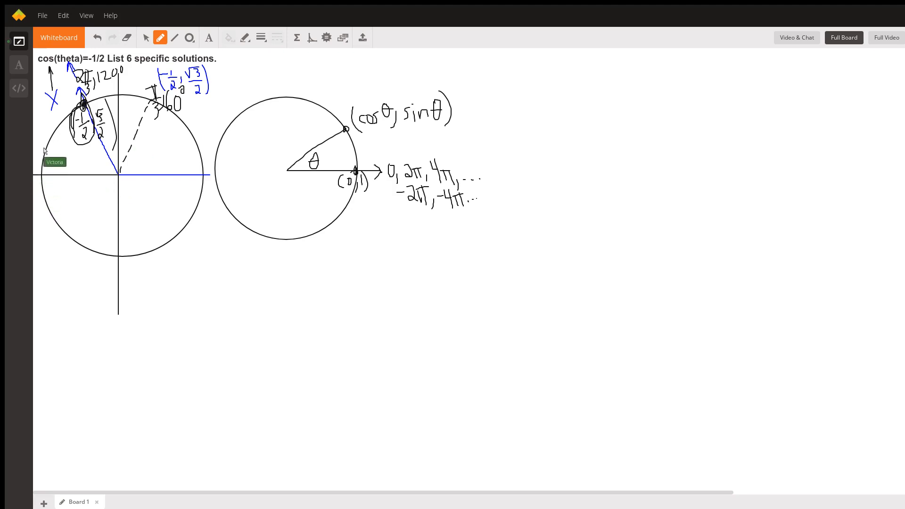
{"action": "mouse_move", "coordinate": [84, 121]}
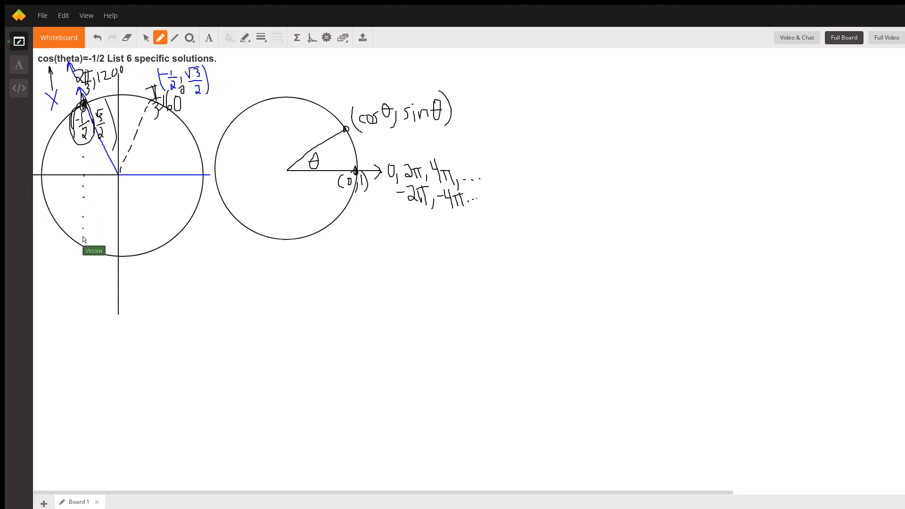
{"action": "mouse_move", "coordinate": [119, 181]}
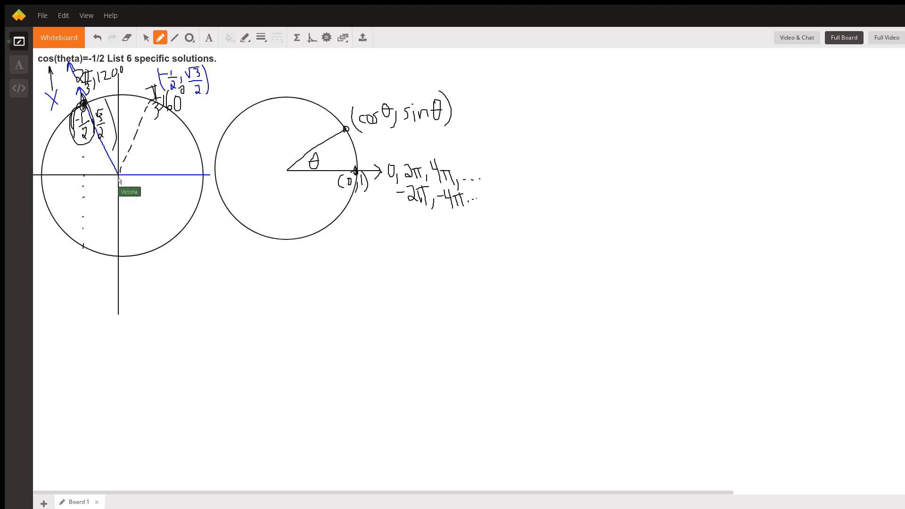
{"action": "mouse_move", "coordinate": [84, 245]}
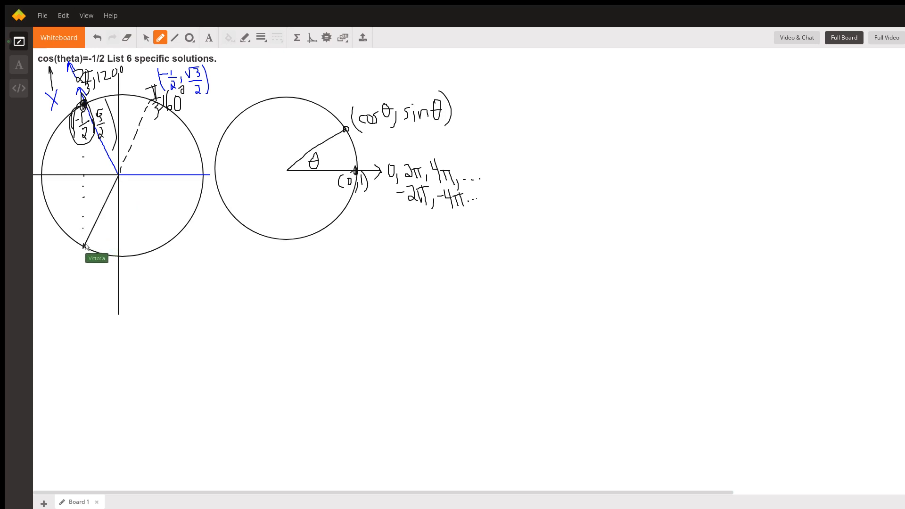
{"action": "mouse_move", "coordinate": [87, 209]}
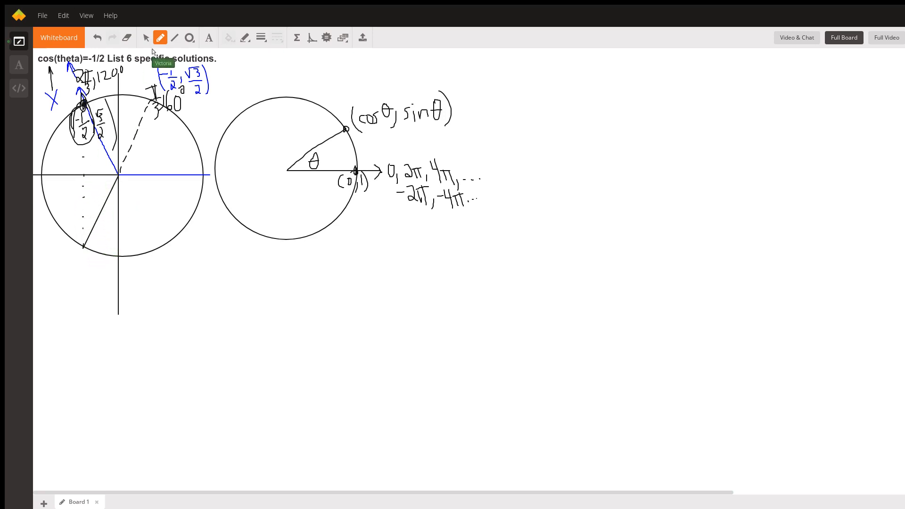
{"action": "mouse_move", "coordinate": [80, 167]}
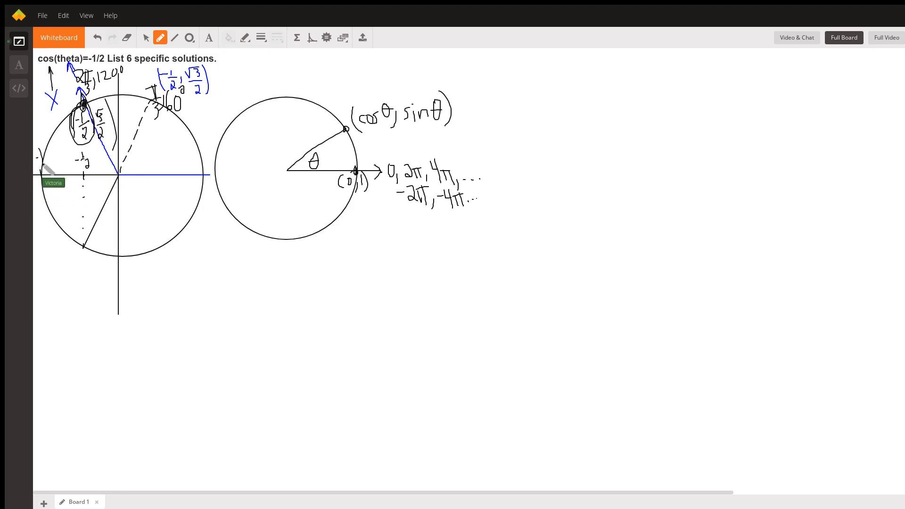
{"action": "mouse_move", "coordinate": [87, 251]}
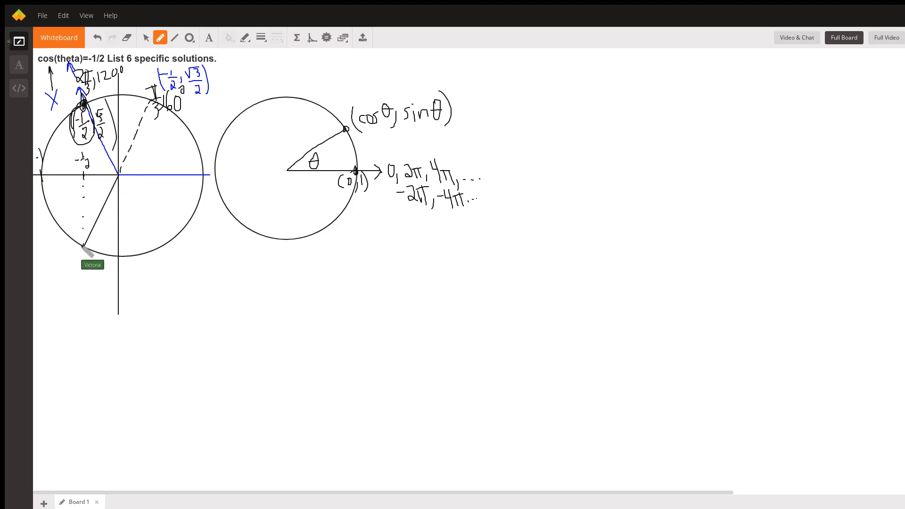
{"action": "mouse_move", "coordinate": [69, 280]}
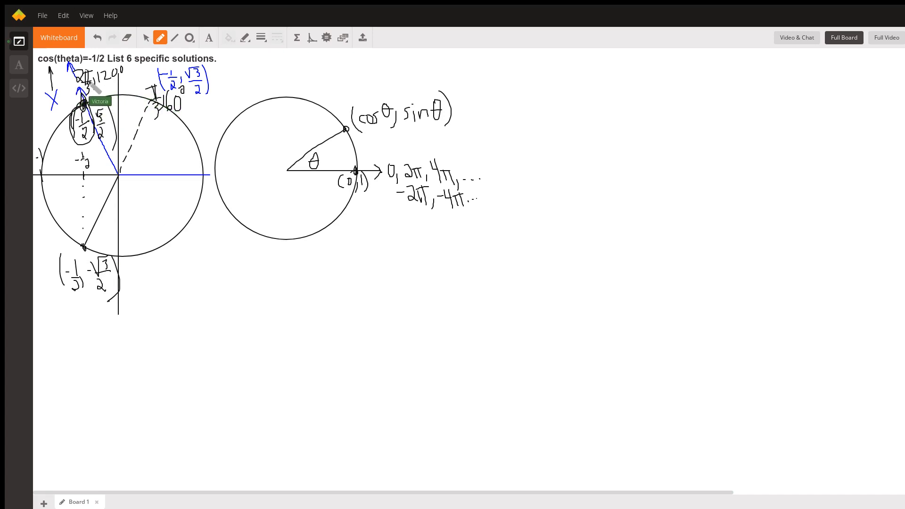
{"action": "mouse_move", "coordinate": [49, 182]}
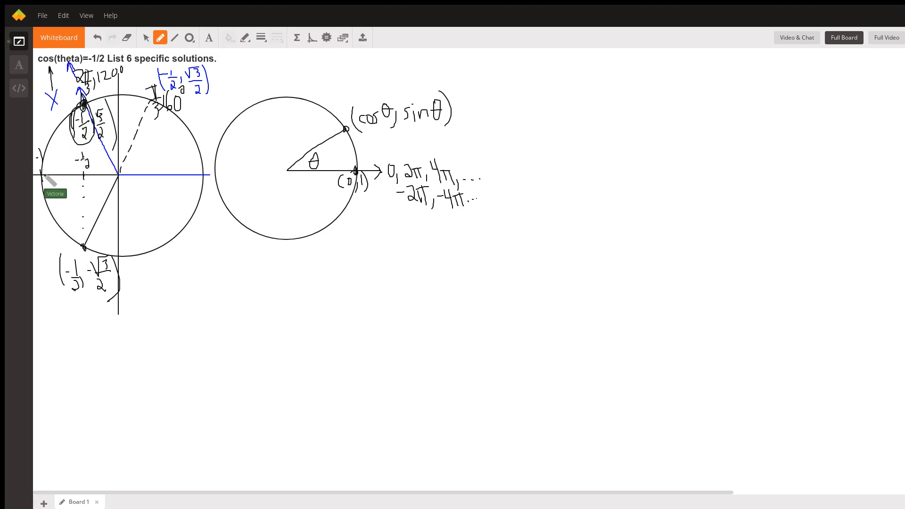
{"action": "mouse_move", "coordinate": [46, 189]}
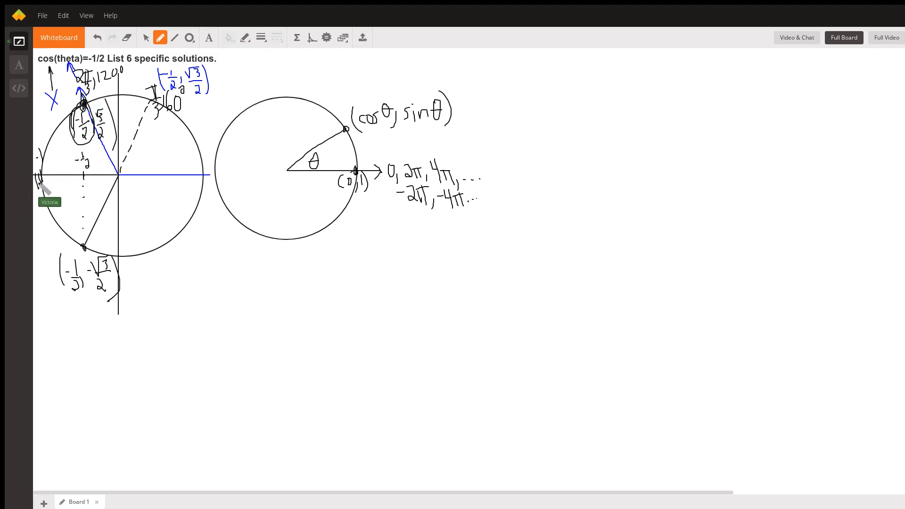
{"action": "mouse_move", "coordinate": [85, 254]}
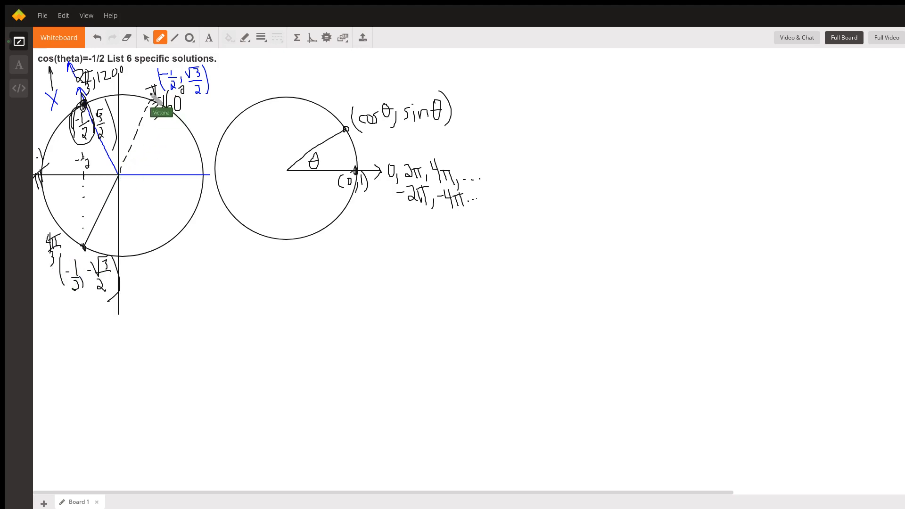
{"action": "mouse_move", "coordinate": [46, 172]}
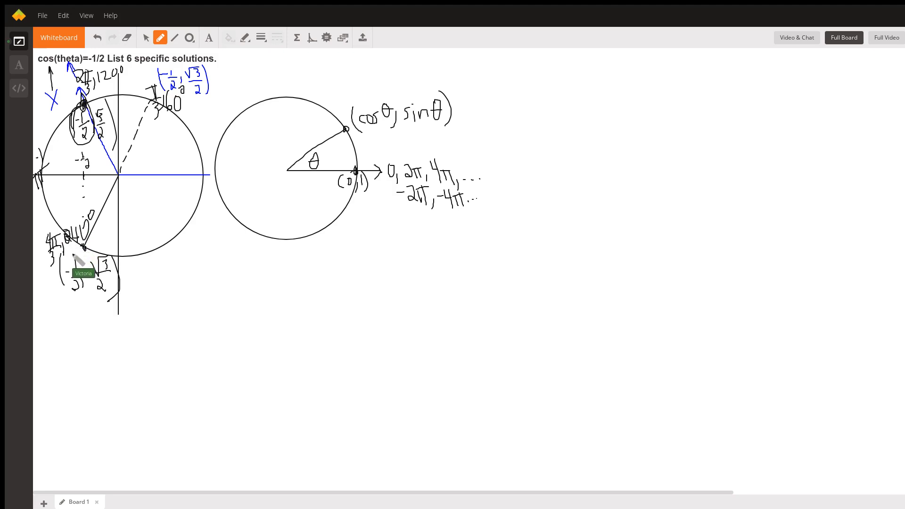
{"action": "mouse_move", "coordinate": [136, 188]}
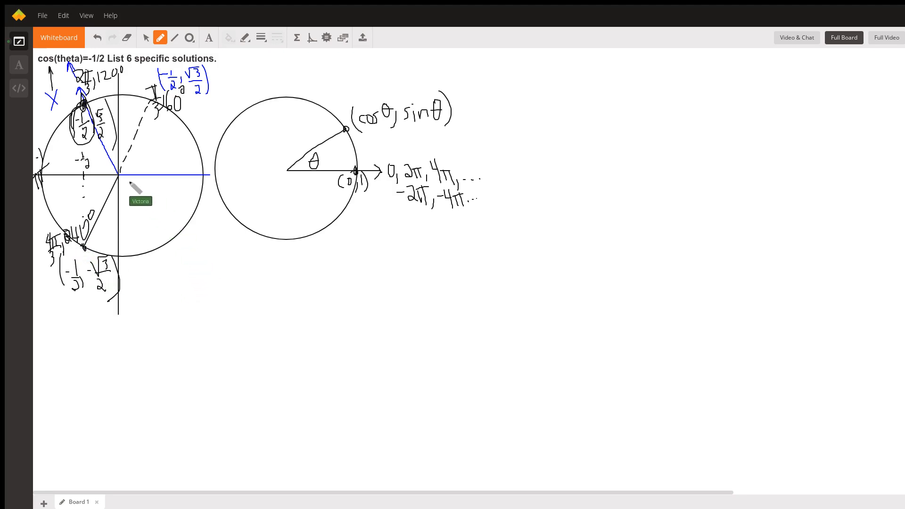
{"action": "mouse_move", "coordinate": [128, 183]}
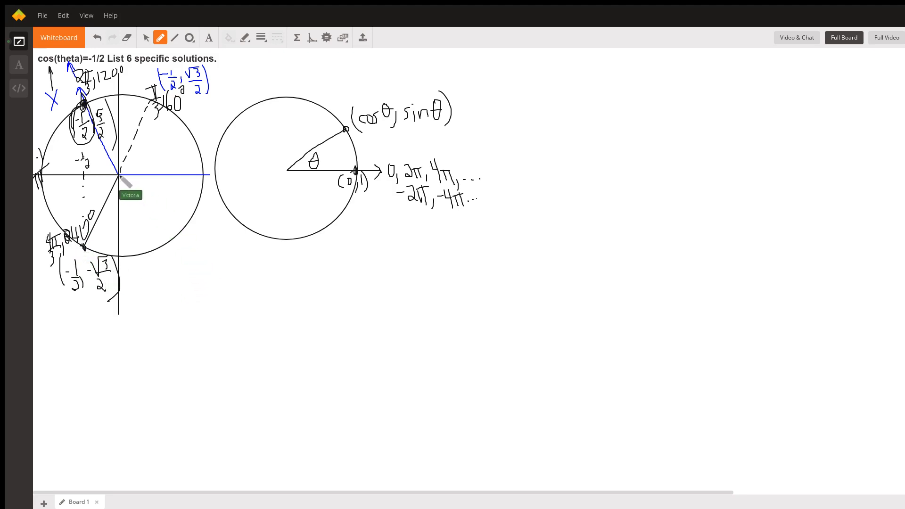
{"action": "mouse_move", "coordinate": [146, 234]}
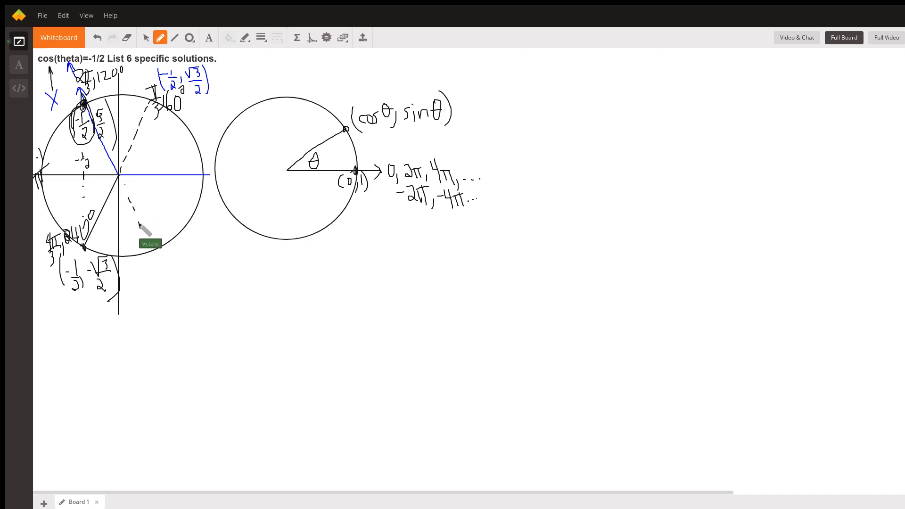
{"action": "mouse_move", "coordinate": [144, 210]}
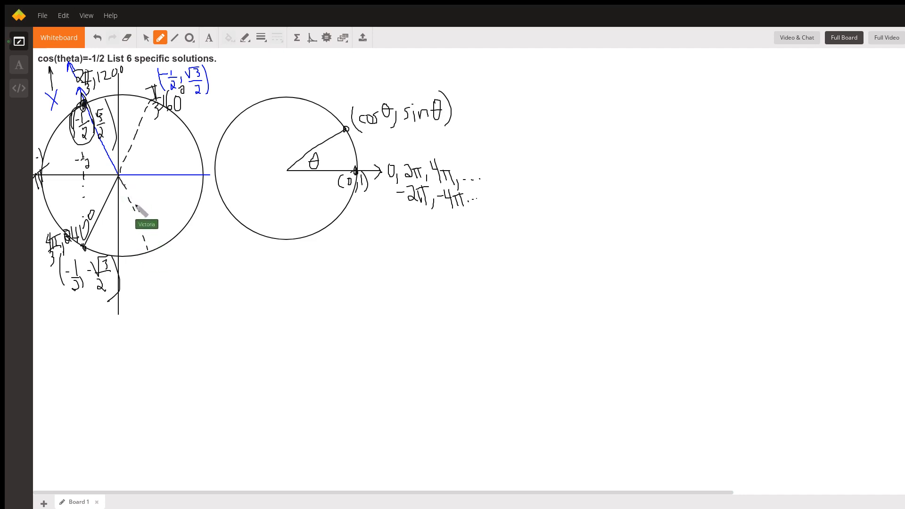
{"action": "mouse_move", "coordinate": [162, 254]}
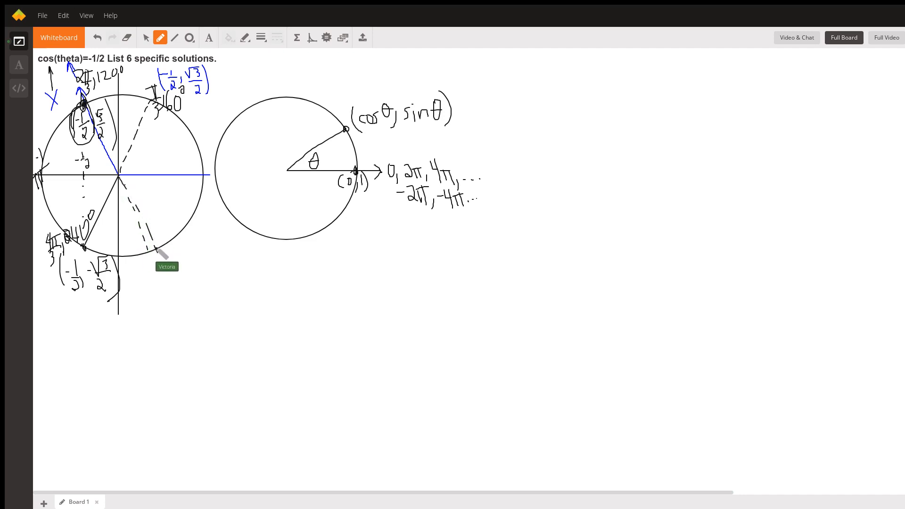
{"action": "mouse_move", "coordinate": [170, 75]}
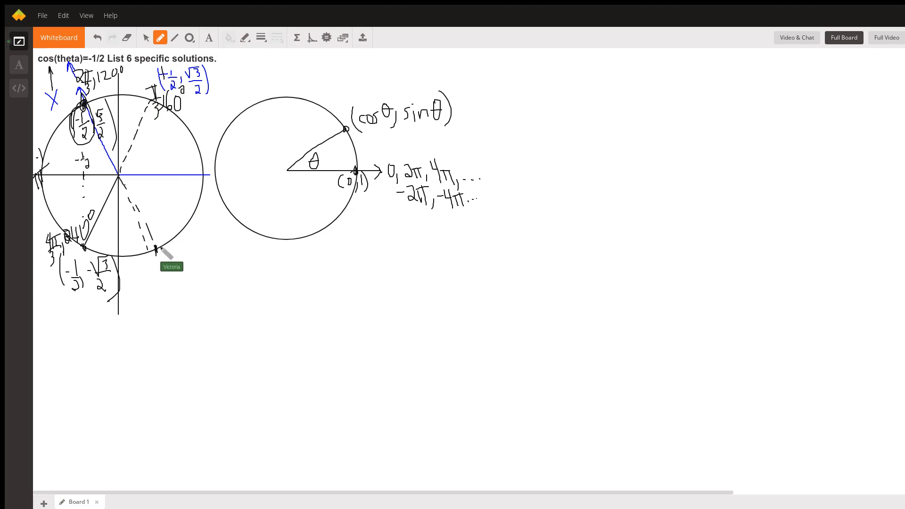
{"action": "mouse_move", "coordinate": [152, 191]}
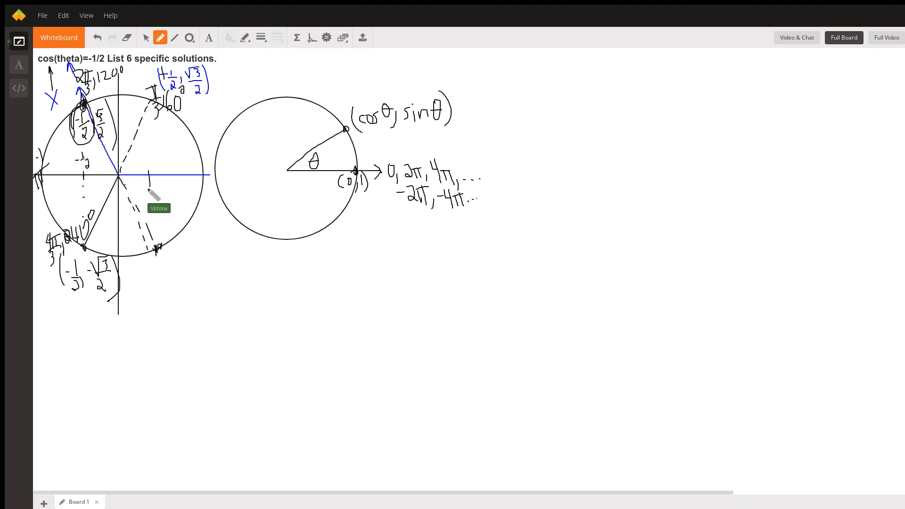
{"action": "mouse_move", "coordinate": [193, 190]}
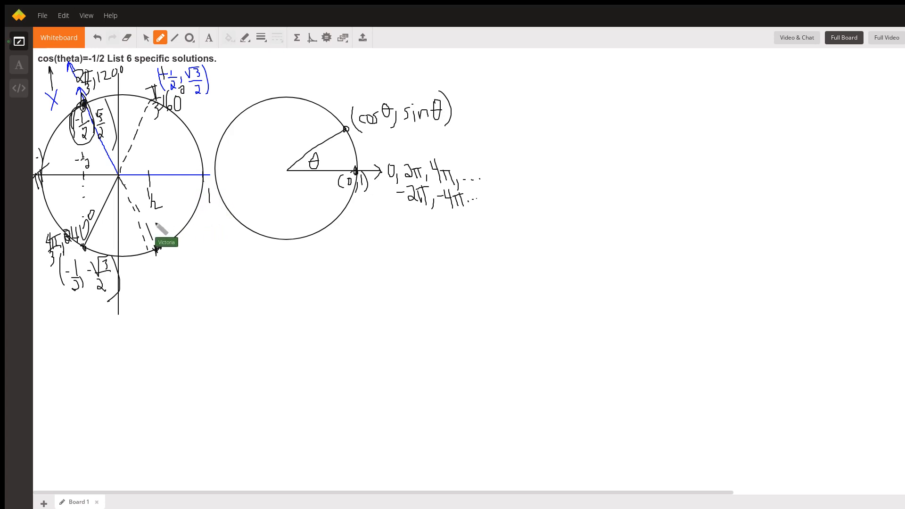
{"action": "mouse_move", "coordinate": [156, 196]}
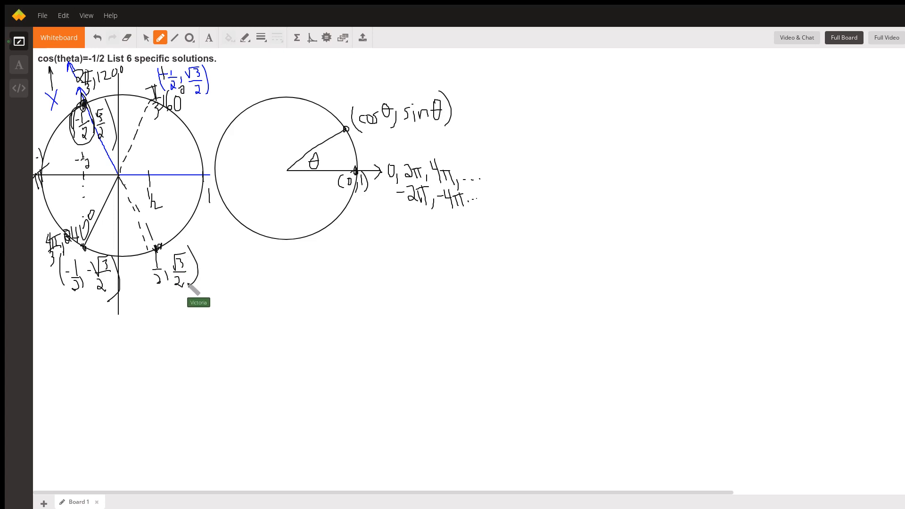
{"action": "mouse_move", "coordinate": [107, 237]}
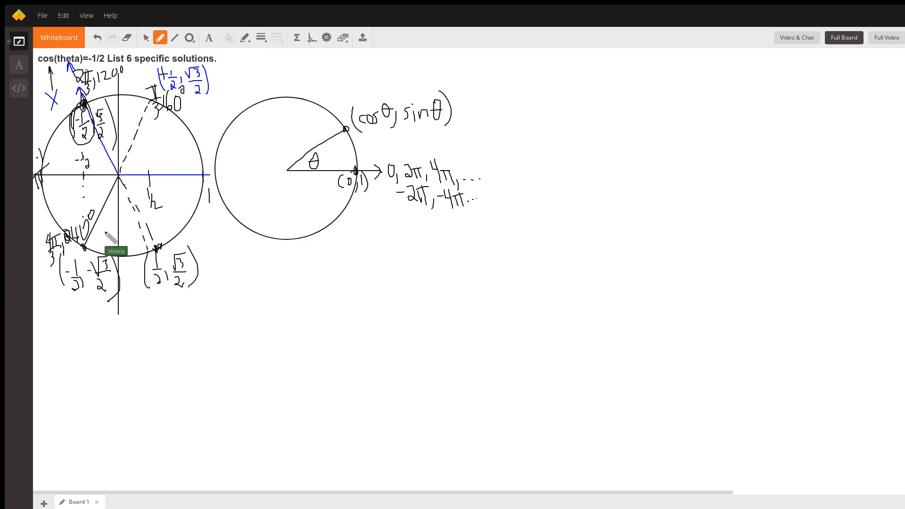
{"action": "mouse_move", "coordinate": [175, 276]}
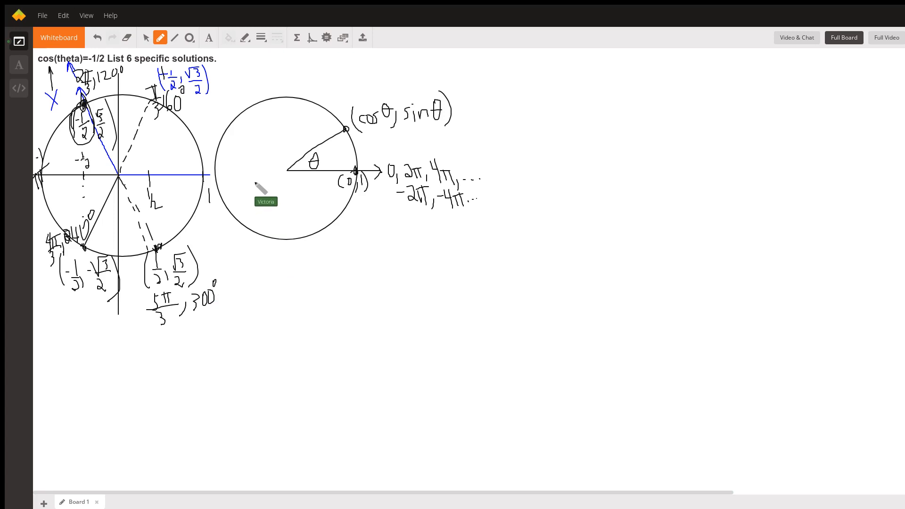
{"action": "mouse_move", "coordinate": [260, 187]}
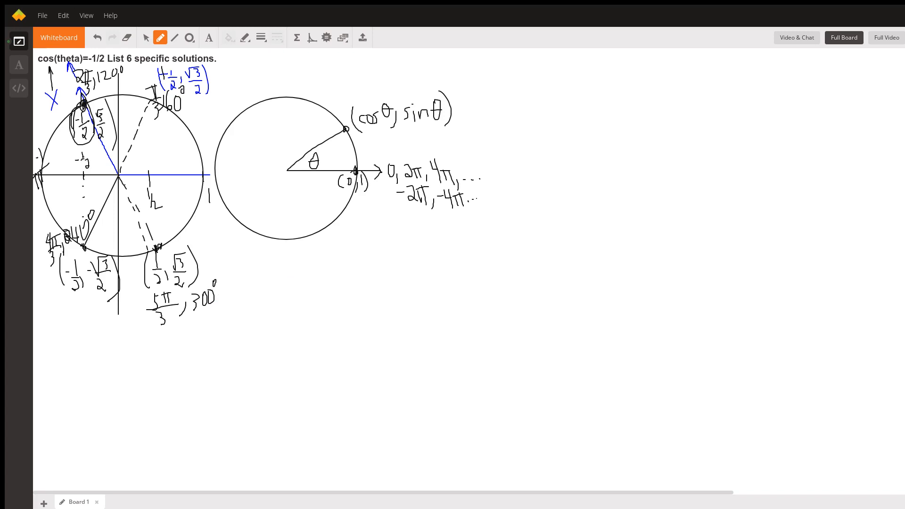
{"action": "mouse_move", "coordinate": [247, 69]}
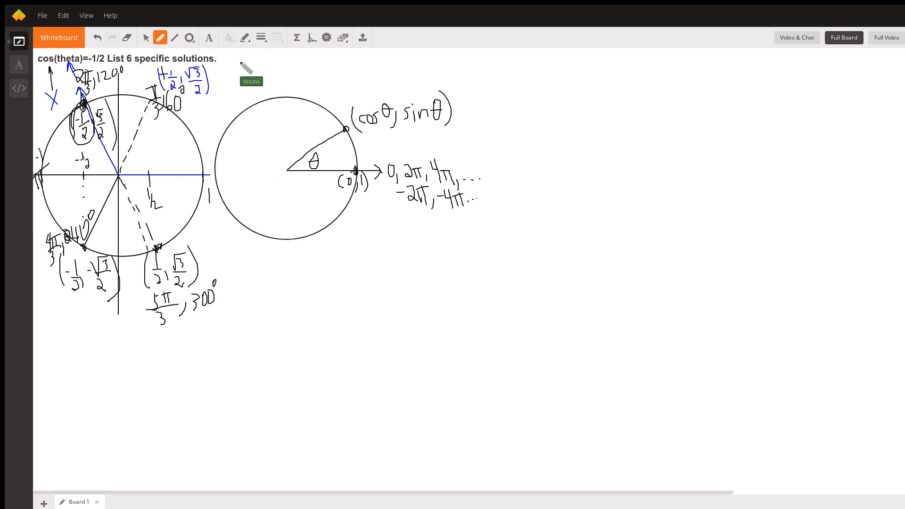
{"action": "mouse_move", "coordinate": [280, 266]}
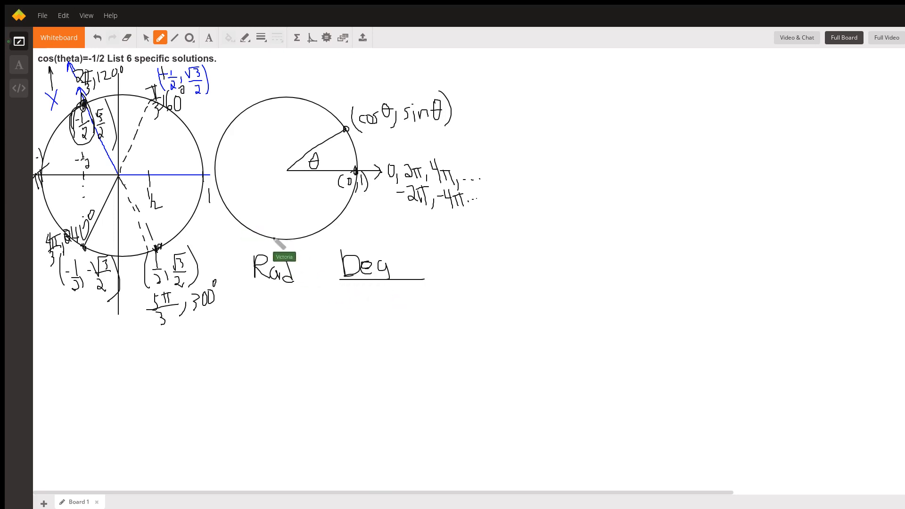
{"action": "mouse_move", "coordinate": [358, 300]}
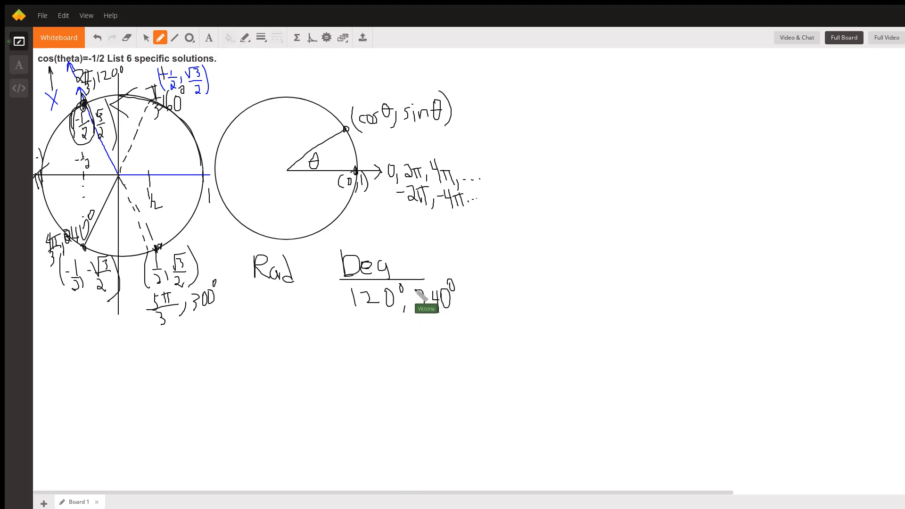
{"action": "mouse_move", "coordinate": [136, 243]}
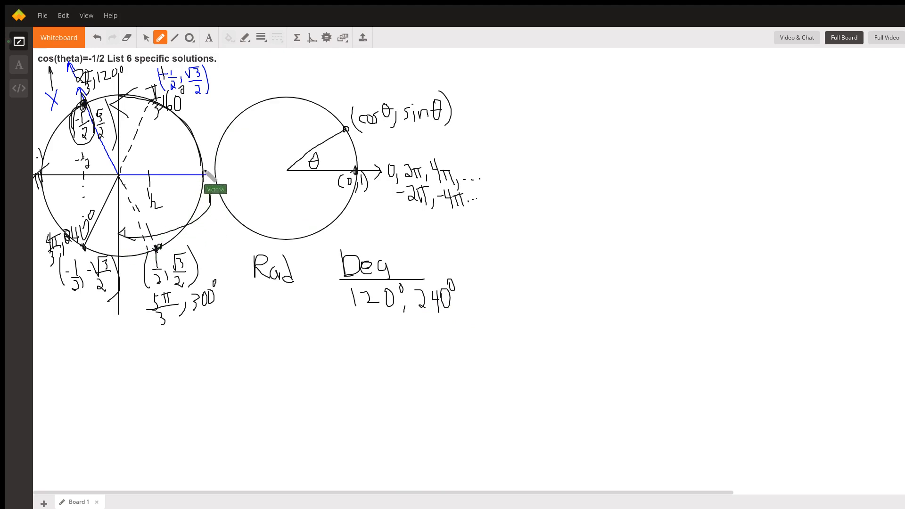
{"action": "mouse_move", "coordinate": [349, 323]}
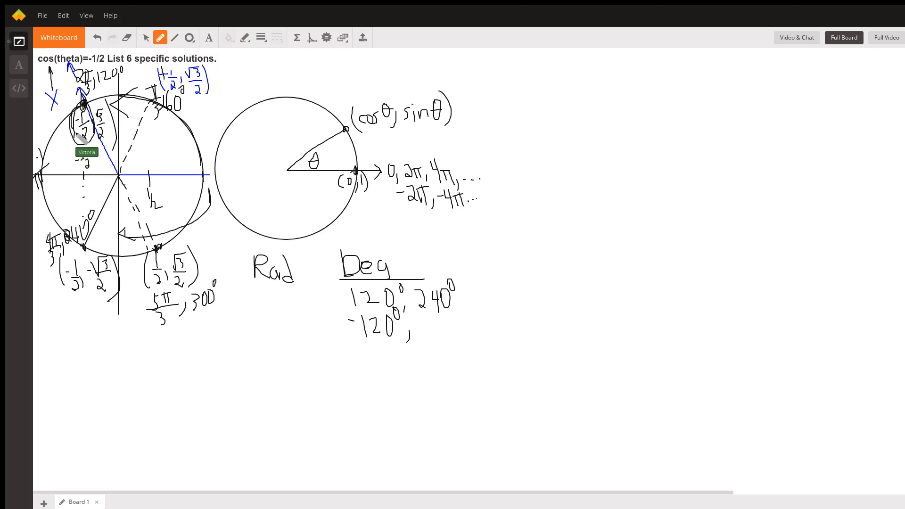
{"action": "mouse_move", "coordinate": [426, 334]}
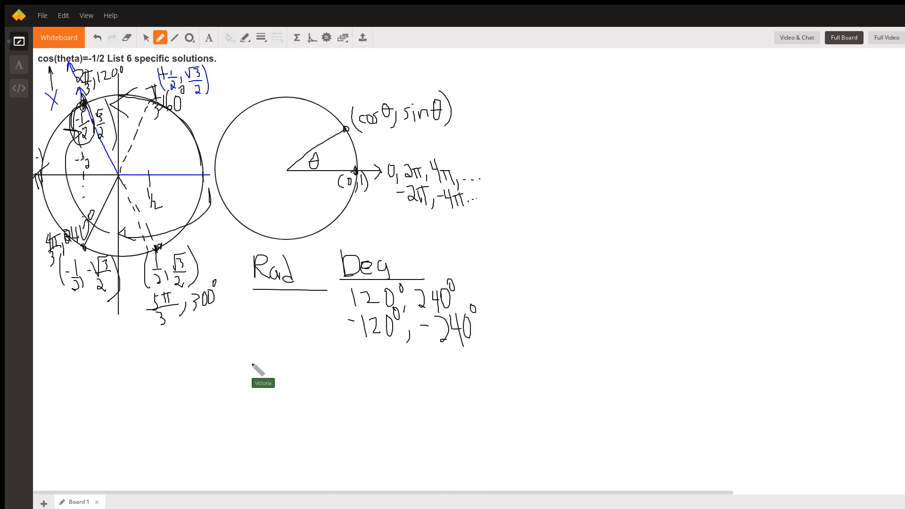
{"action": "mouse_move", "coordinate": [289, 205]}
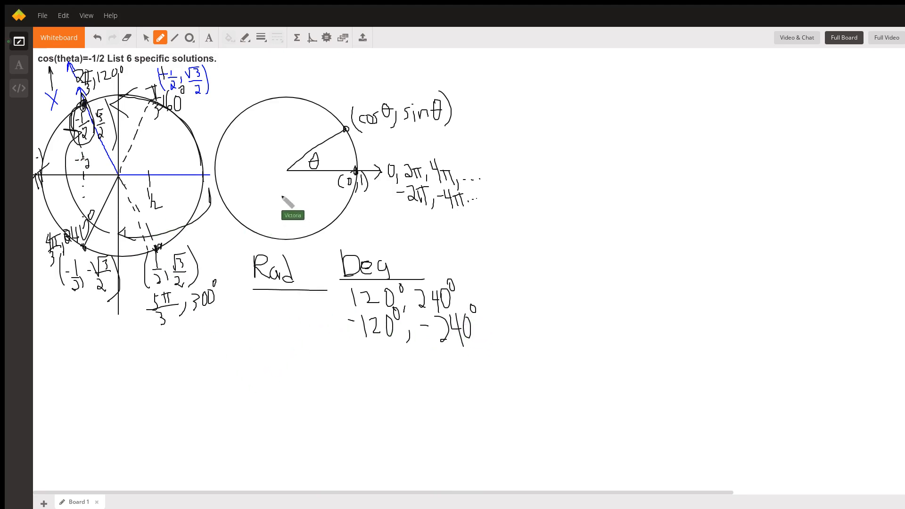
{"action": "mouse_move", "coordinate": [222, 165]}
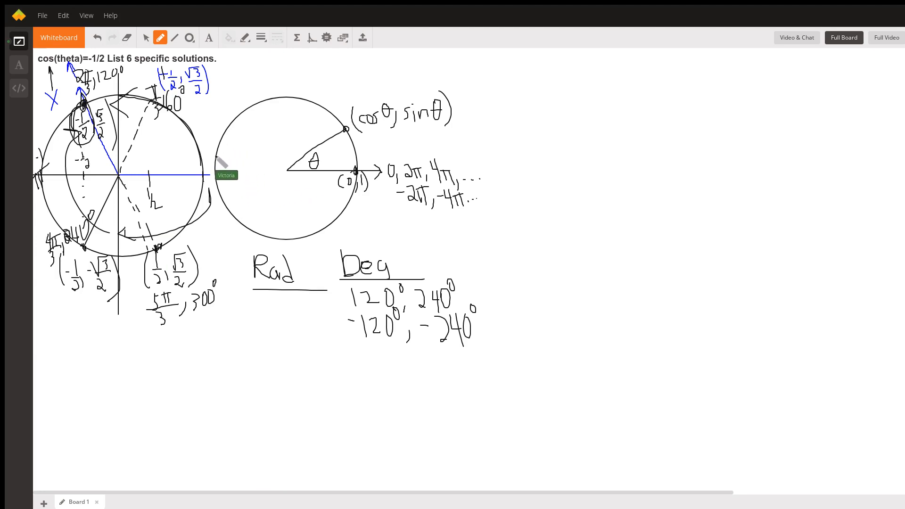
{"action": "mouse_move", "coordinate": [208, 195]}
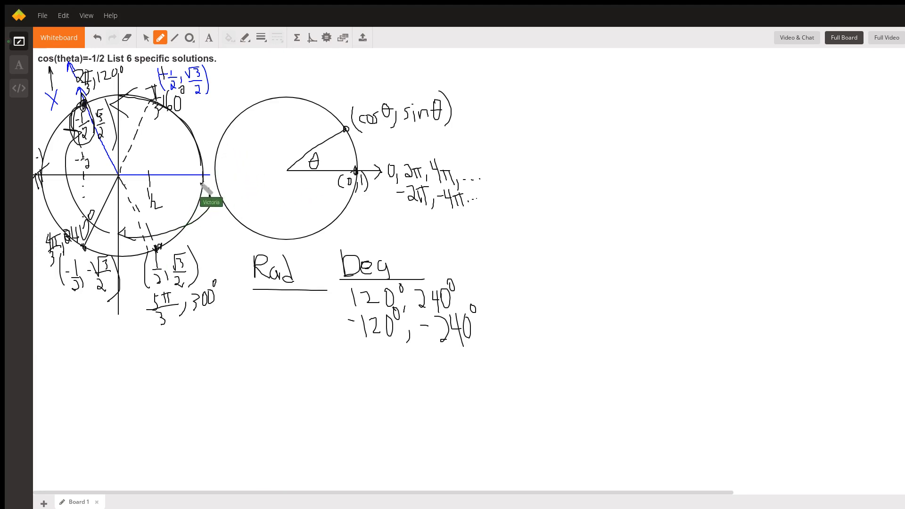
{"action": "mouse_move", "coordinate": [173, 211]}
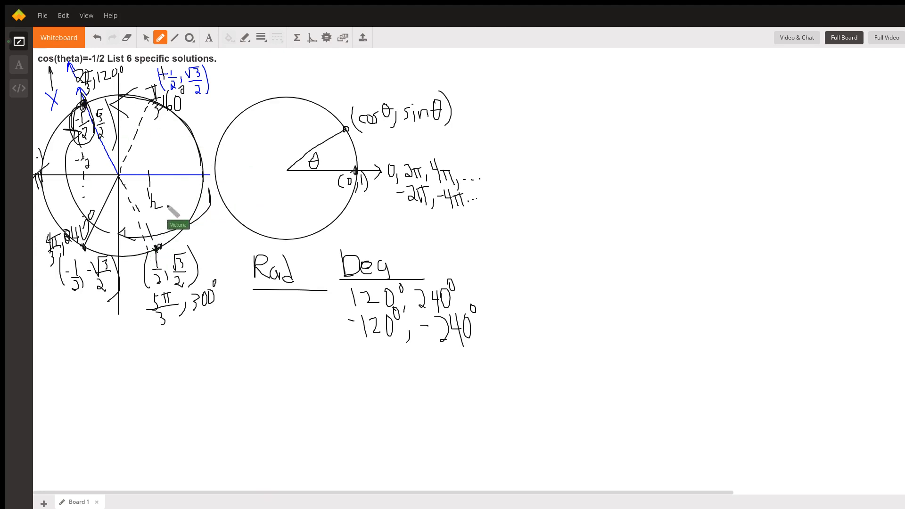
{"action": "mouse_move", "coordinate": [242, 58]}
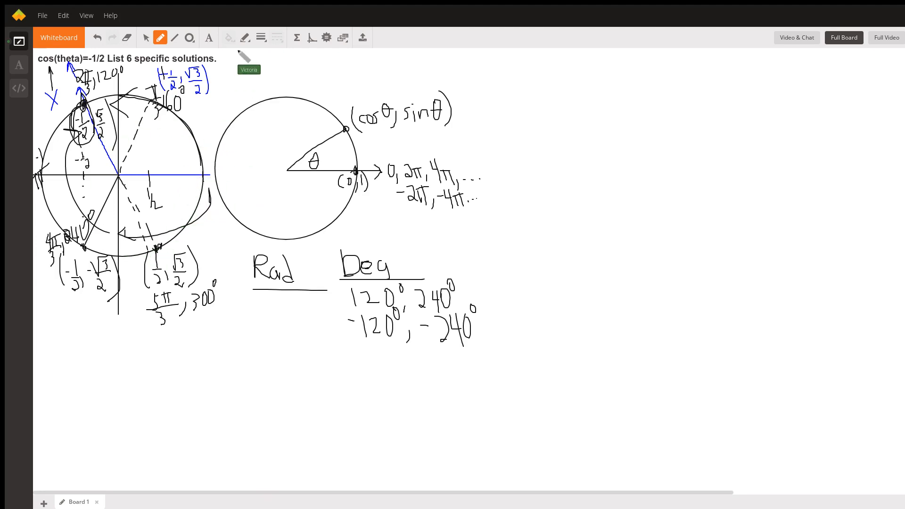
{"action": "mouse_move", "coordinate": [206, 176]}
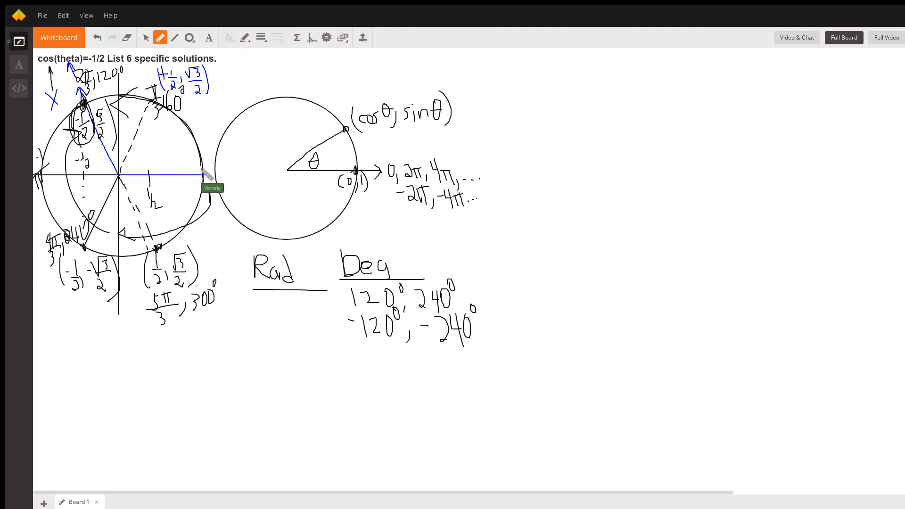
{"action": "mouse_move", "coordinate": [80, 116]}
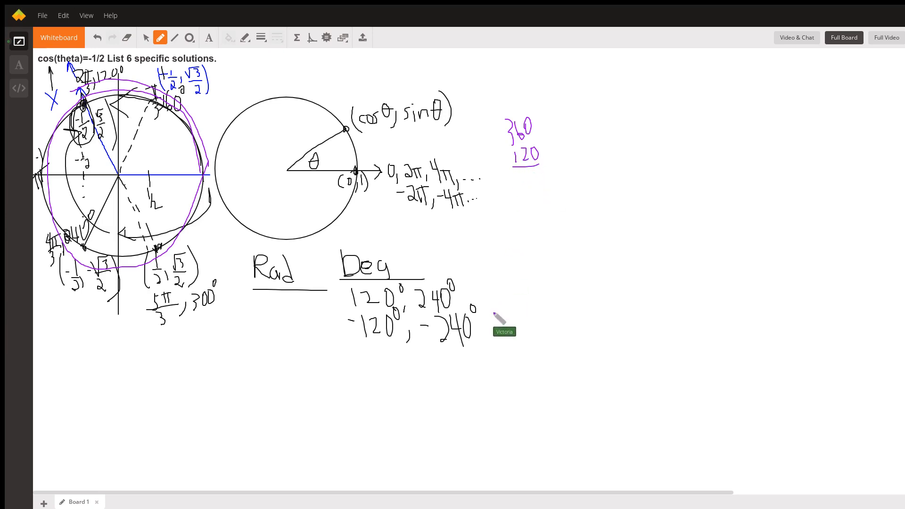
{"action": "mouse_move", "coordinate": [490, 294]}
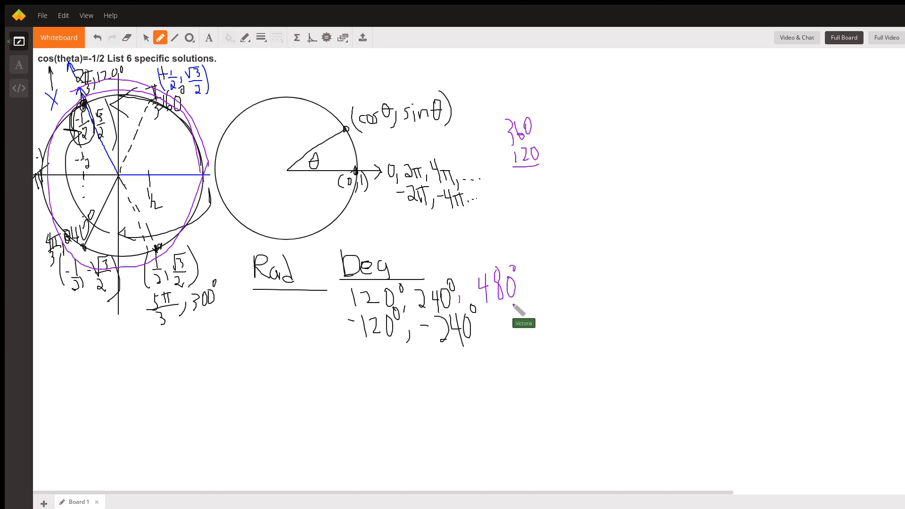
{"action": "mouse_move", "coordinate": [487, 341]}
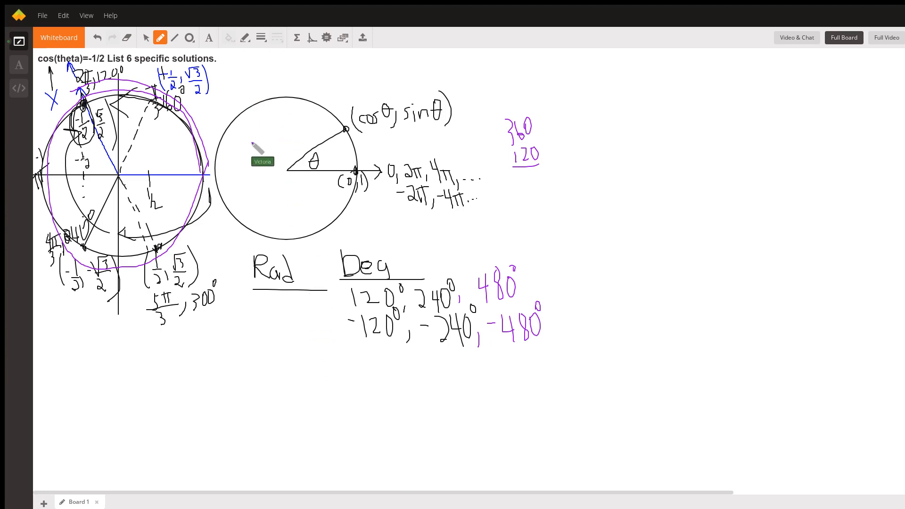
{"action": "mouse_move", "coordinate": [297, 55]}
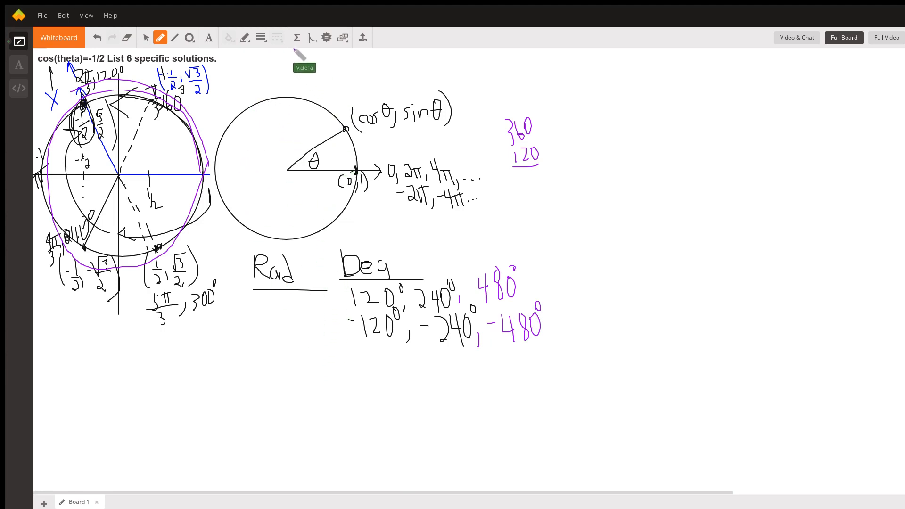
{"action": "mouse_move", "coordinate": [87, 113]}
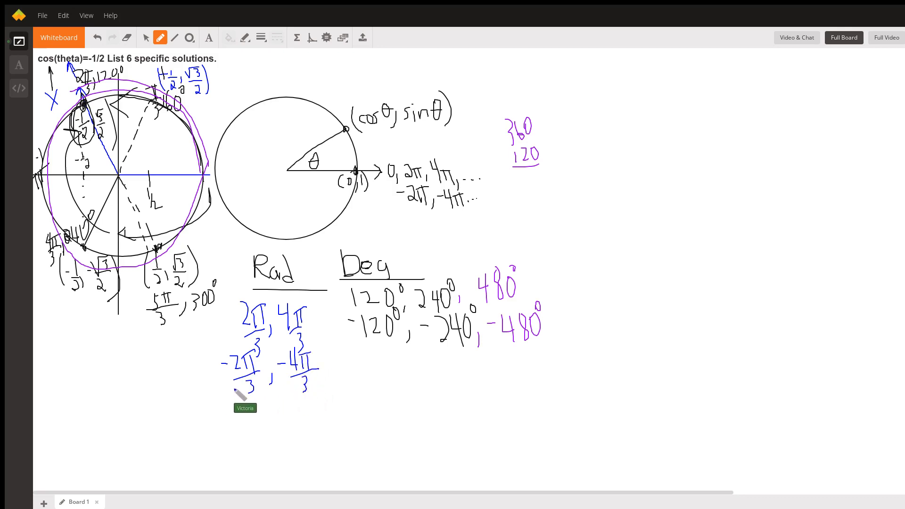
{"action": "mouse_move", "coordinate": [266, 55]}
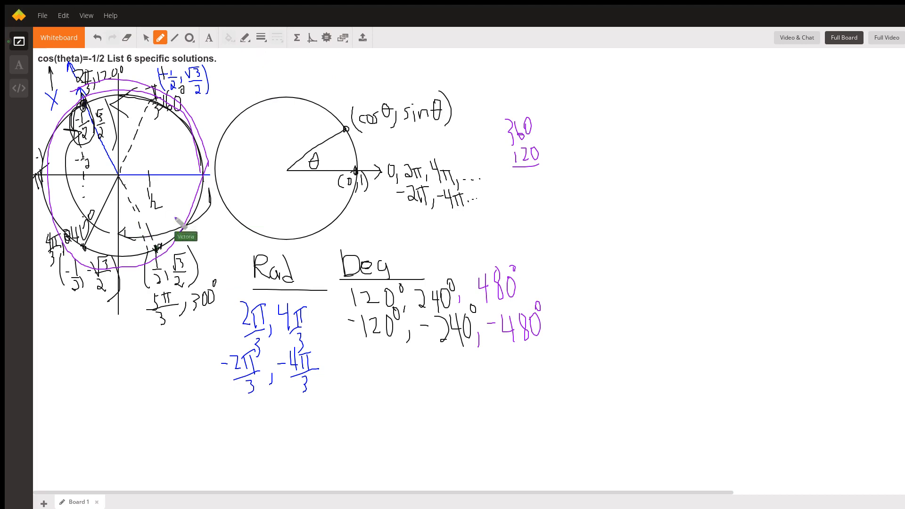
{"action": "mouse_move", "coordinate": [208, 179]}
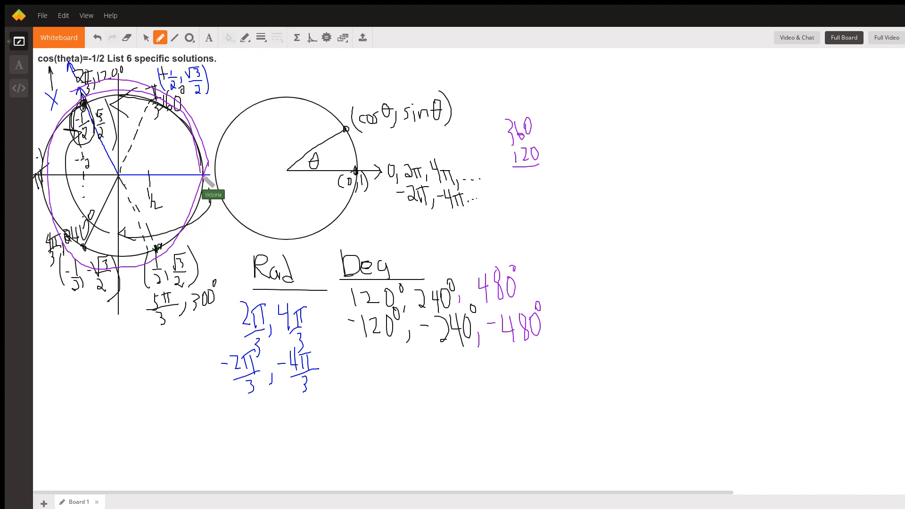
{"action": "mouse_move", "coordinate": [167, 136]}
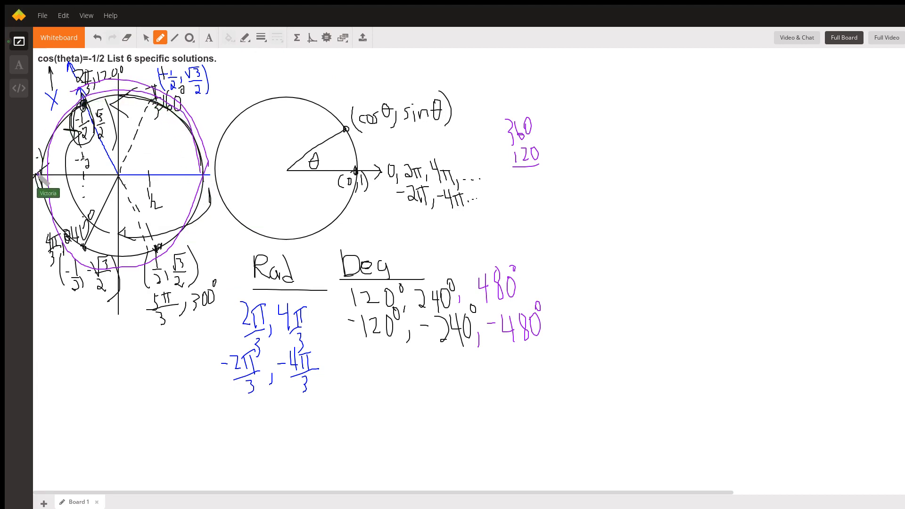
{"action": "mouse_move", "coordinate": [64, 257]}
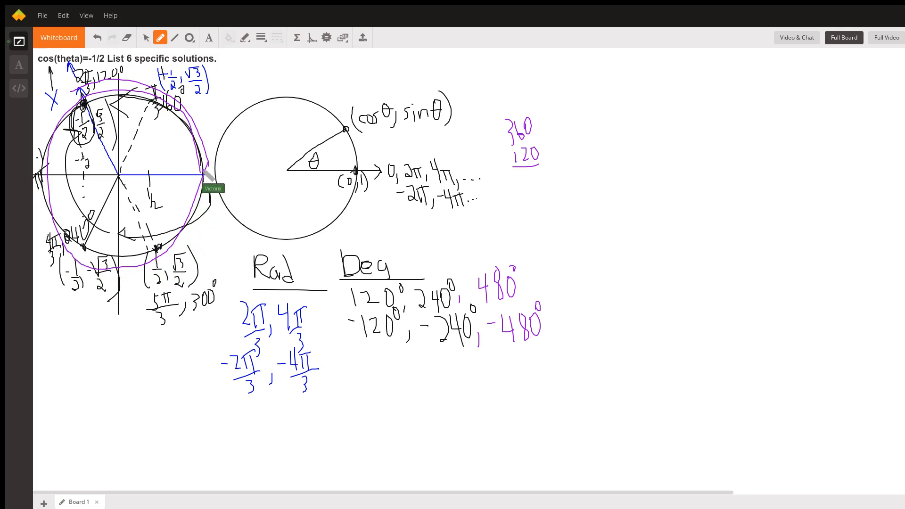
{"action": "mouse_move", "coordinate": [172, 99]}
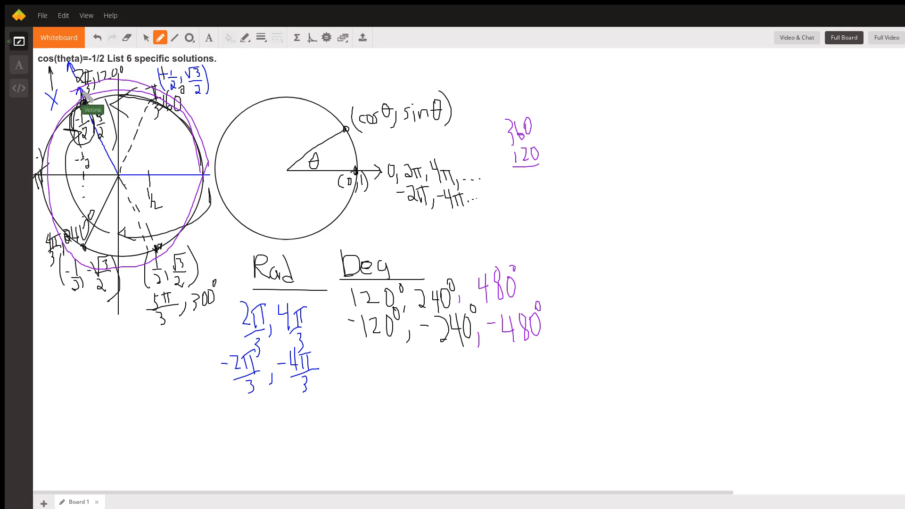
{"action": "mouse_move", "coordinate": [329, 369]}
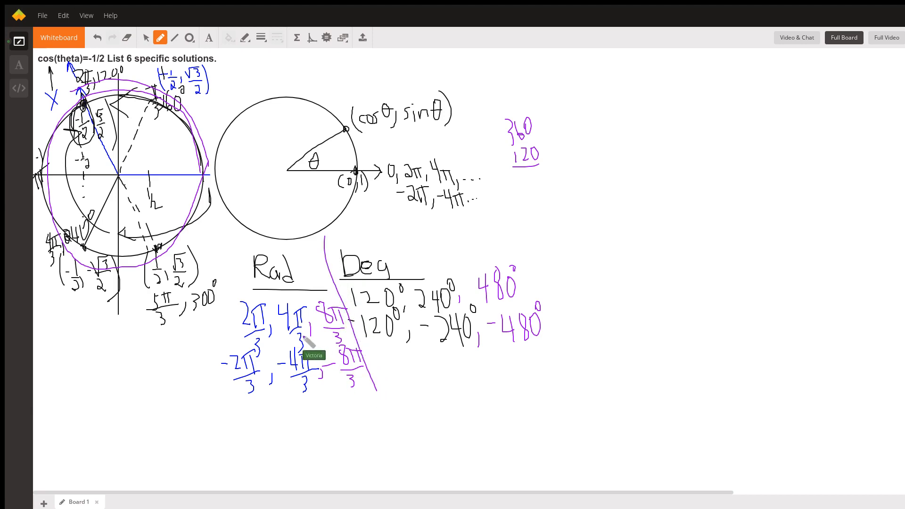
{"action": "mouse_move", "coordinate": [434, 331]}
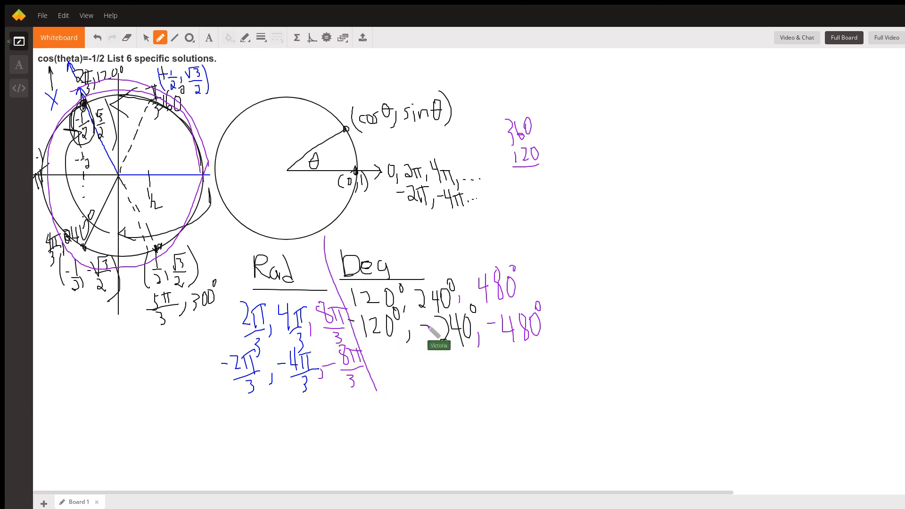